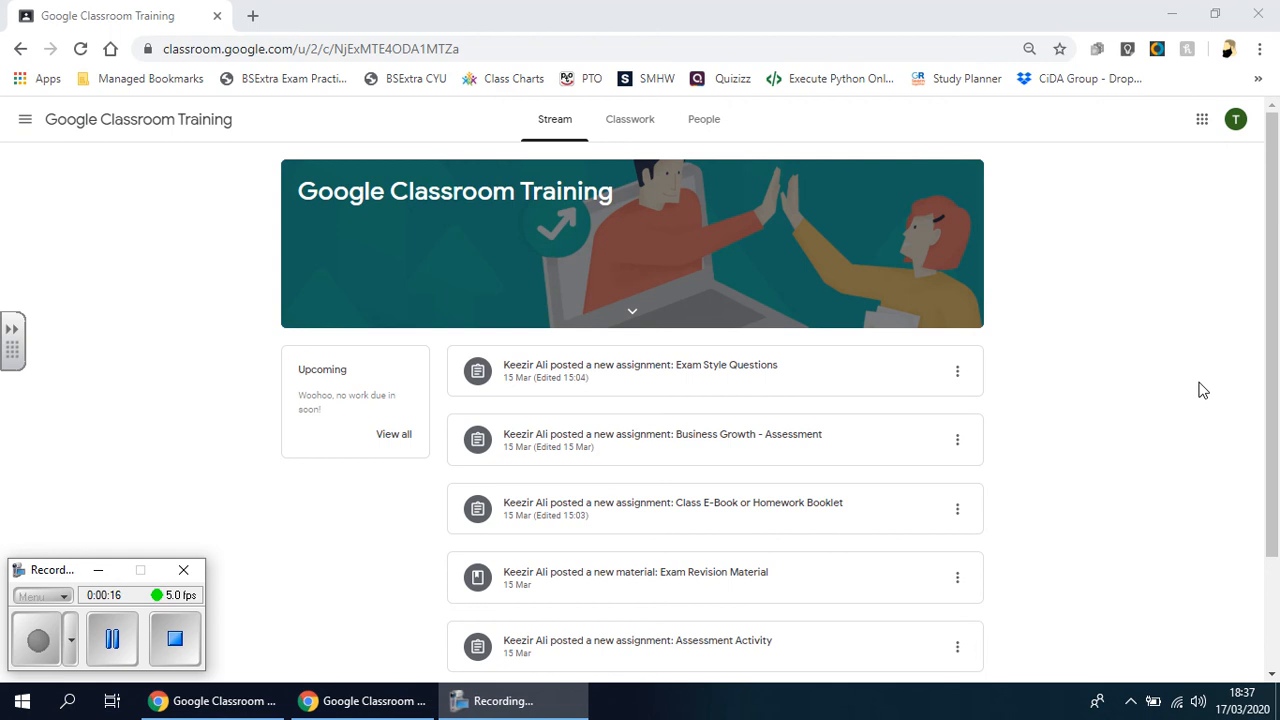
{"action": "mouse_move", "coordinate": [585, 452]}
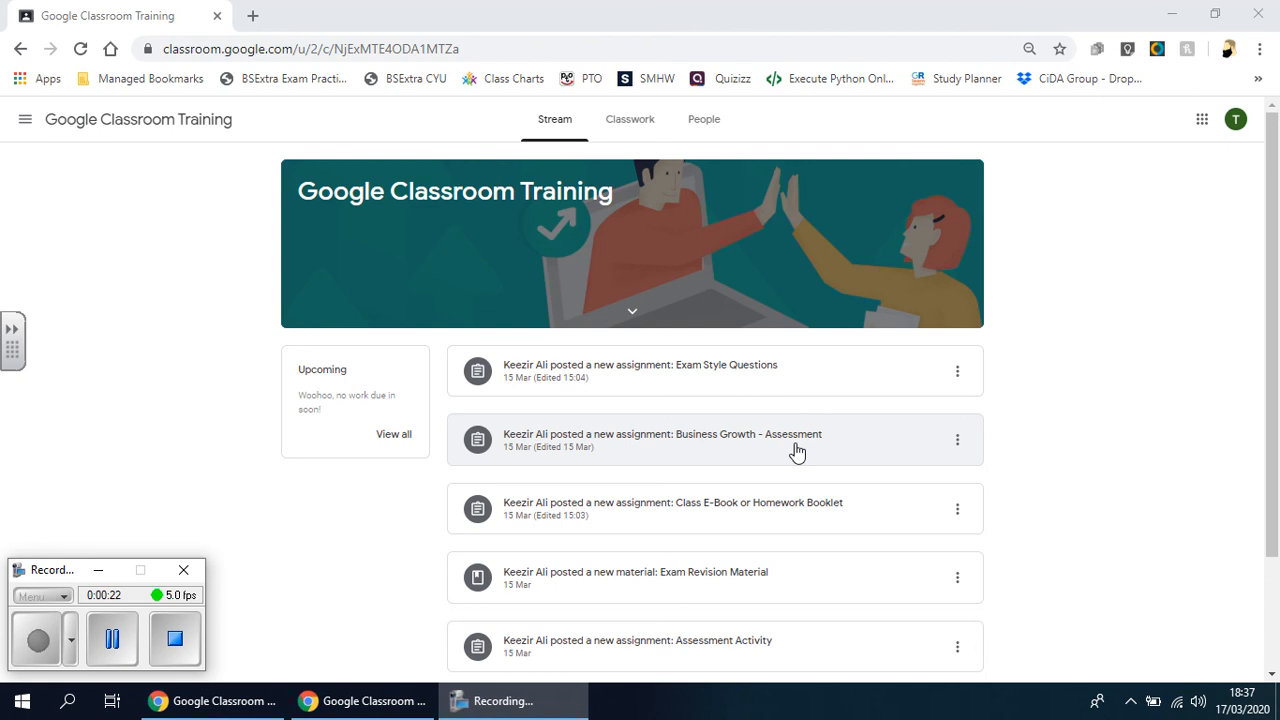
{"action": "mouse_move", "coordinate": [814, 445]}
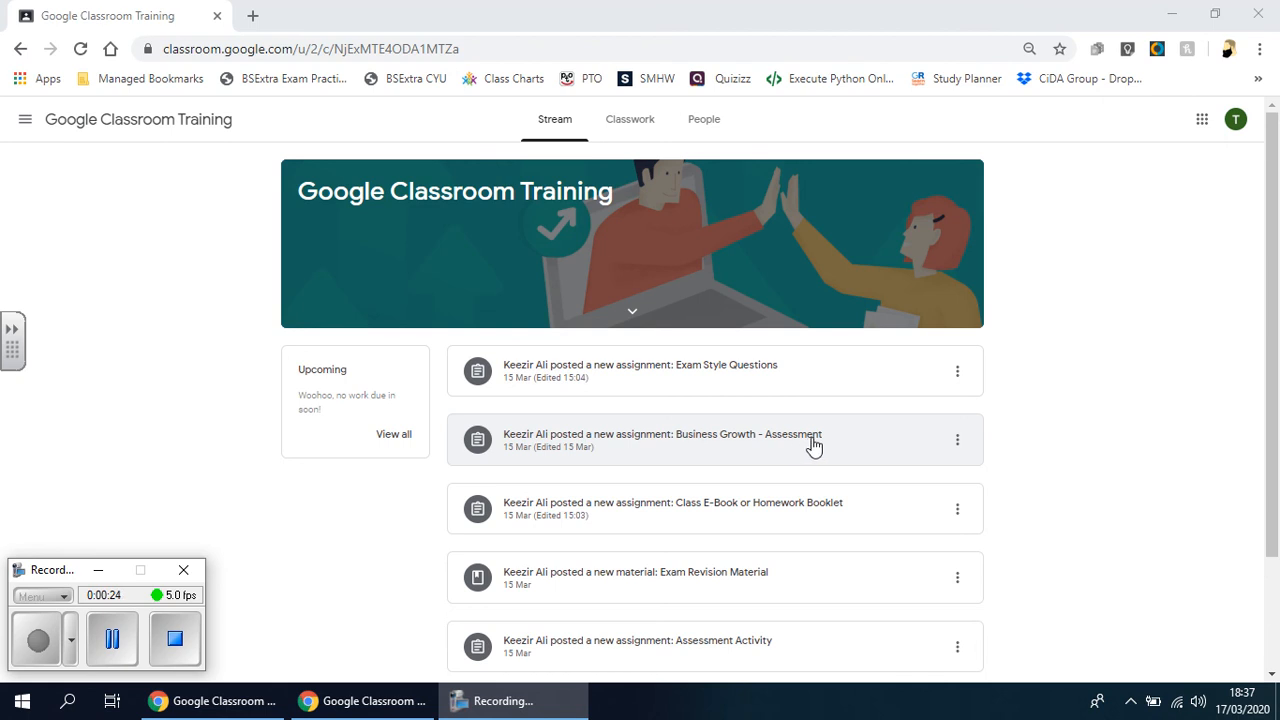
Open the 'Business Growth - Assessment' assignment post from the class Stream.
{"action": "left_click", "coordinate": [660, 440]}
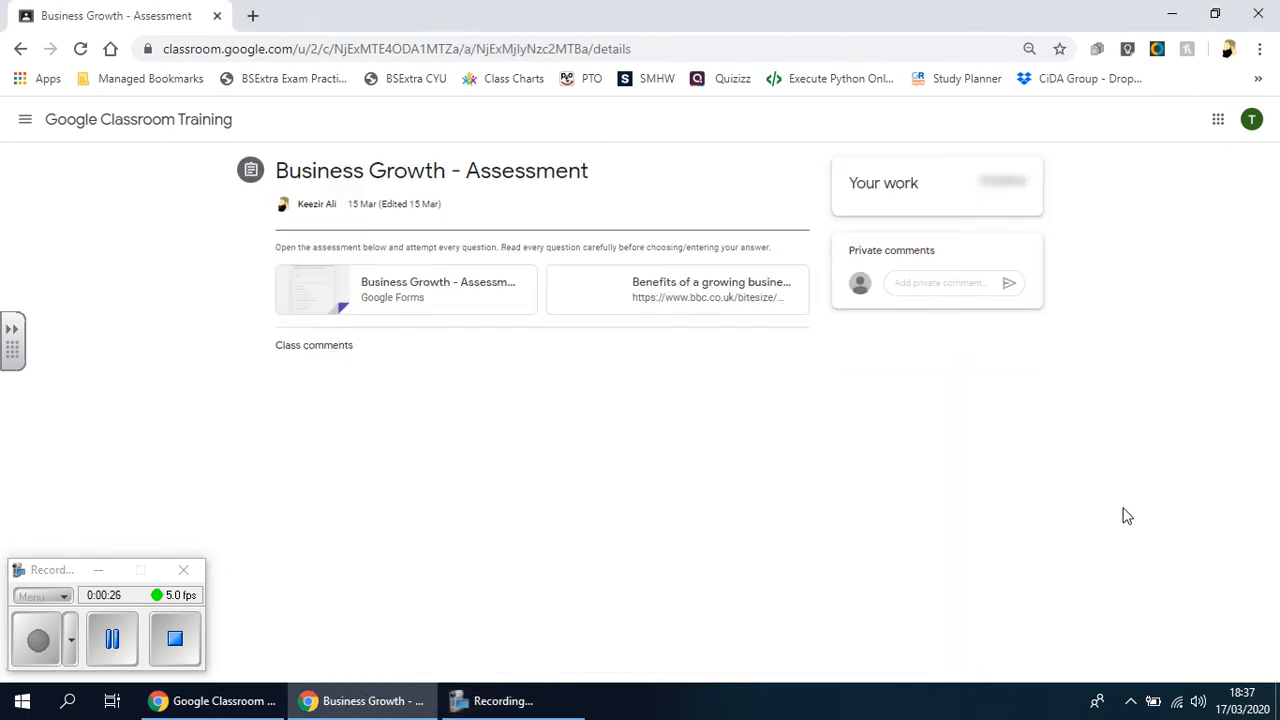
{"action": "left_click", "coordinate": [936, 210]}
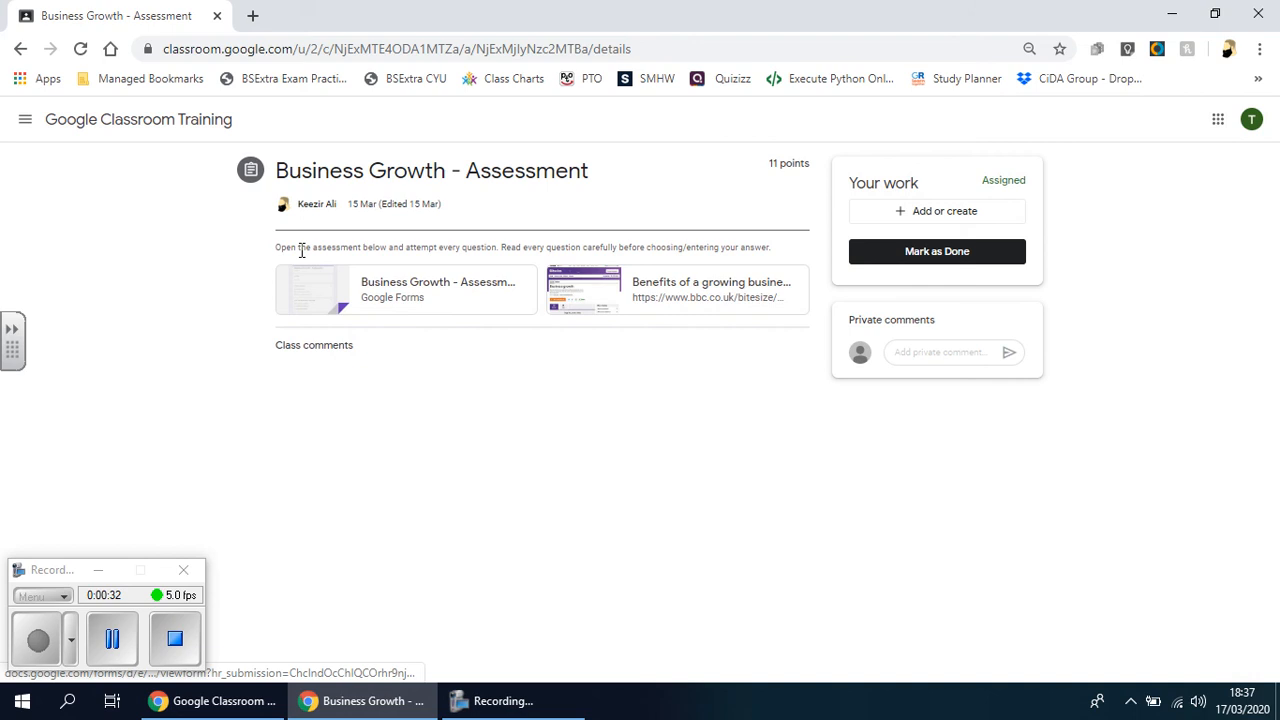
{"action": "mouse_move", "coordinate": [330, 281]}
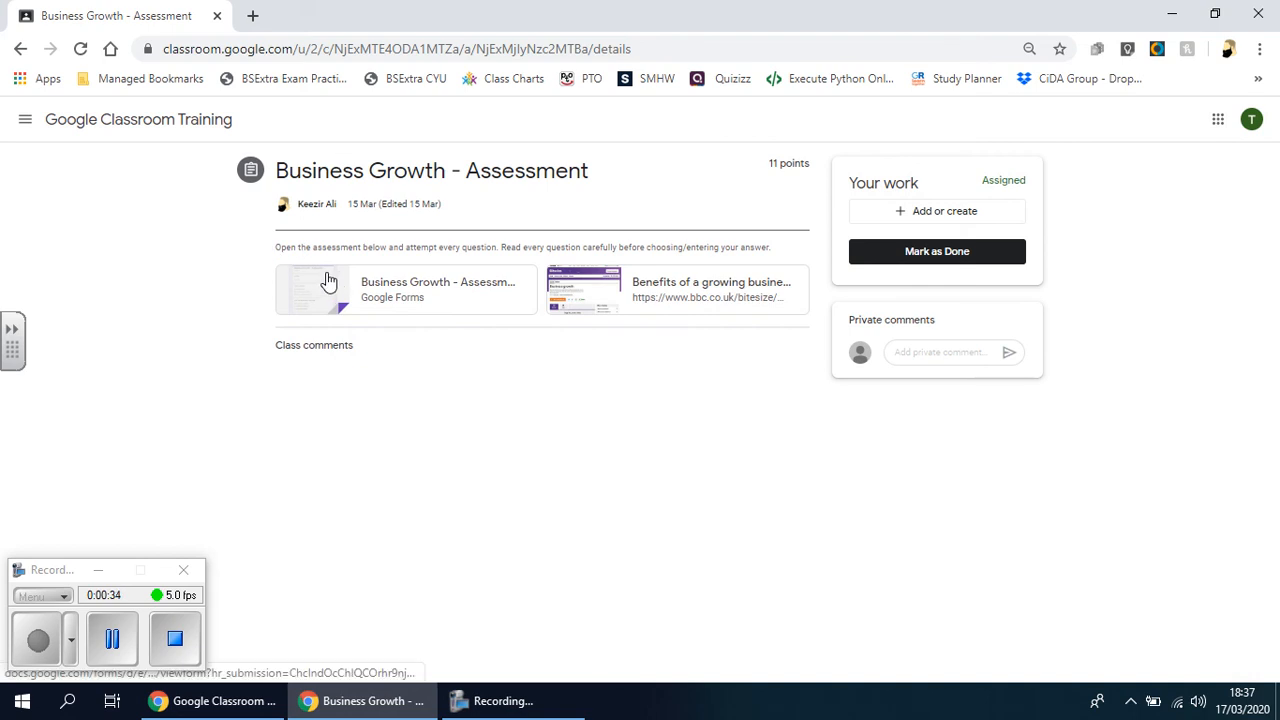
{"action": "mouse_move", "coordinate": [483, 263]}
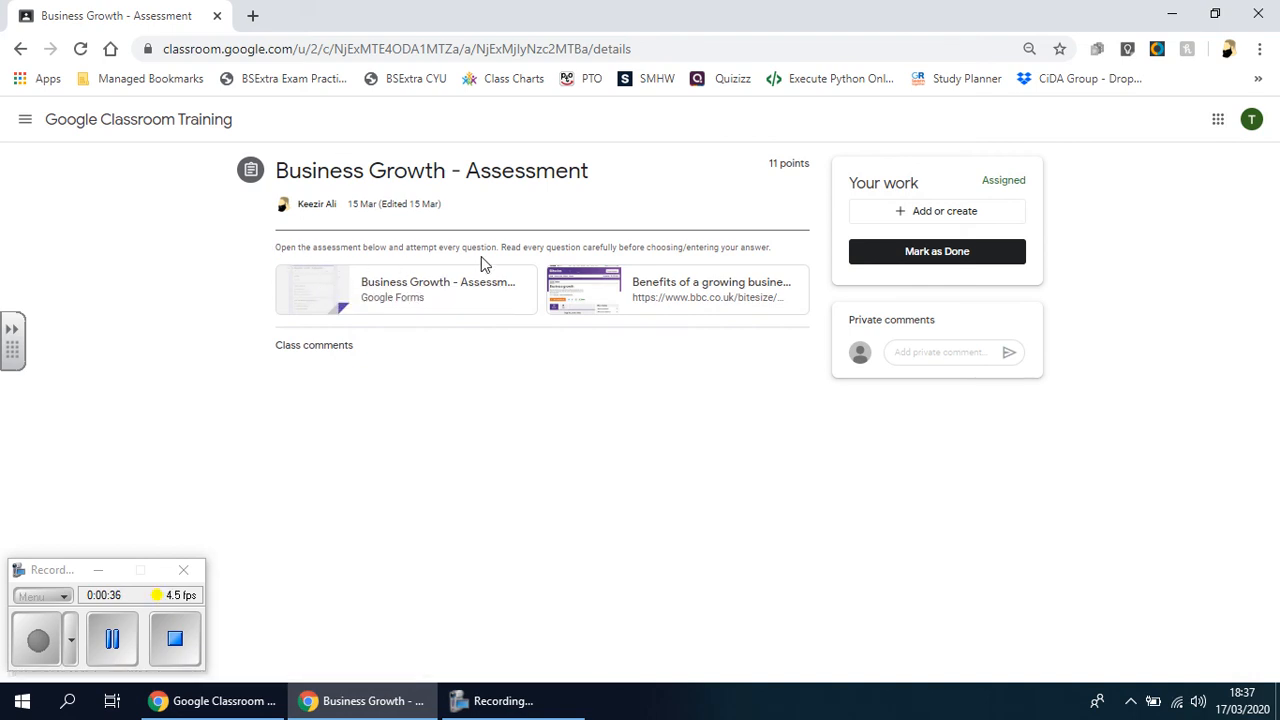
{"action": "mouse_move", "coordinate": [700, 267]}
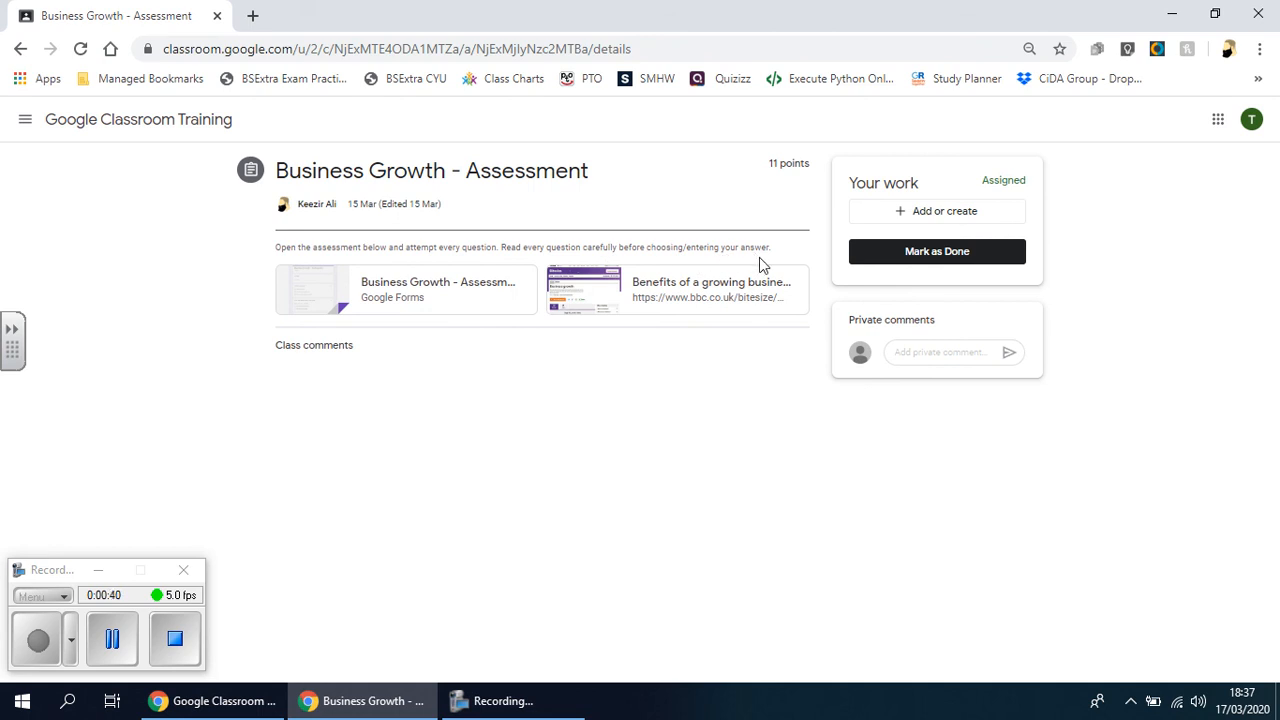
{"action": "mouse_move", "coordinate": [927, 177]}
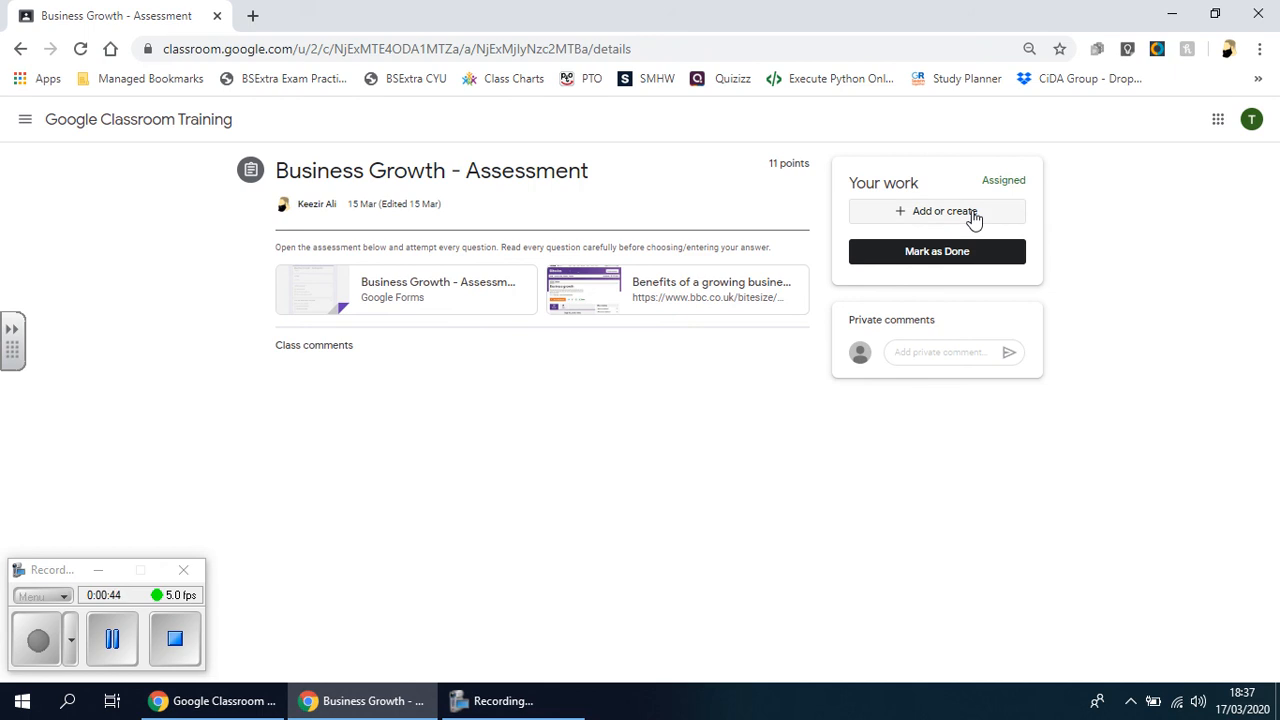
{"action": "mouse_move", "coordinate": [914, 218]}
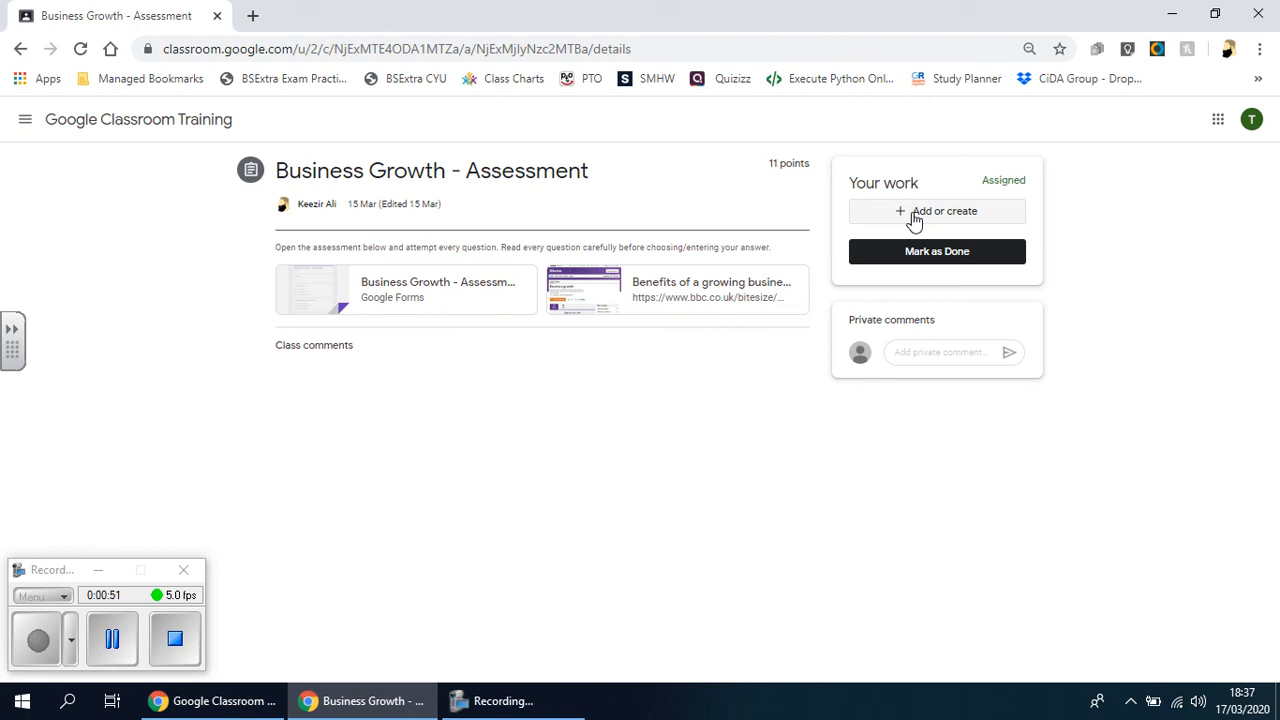
Check the Add or create options, then open the BBC Bitesize revision guide attachment.
{"action": "left_click", "coordinate": [936, 211]}
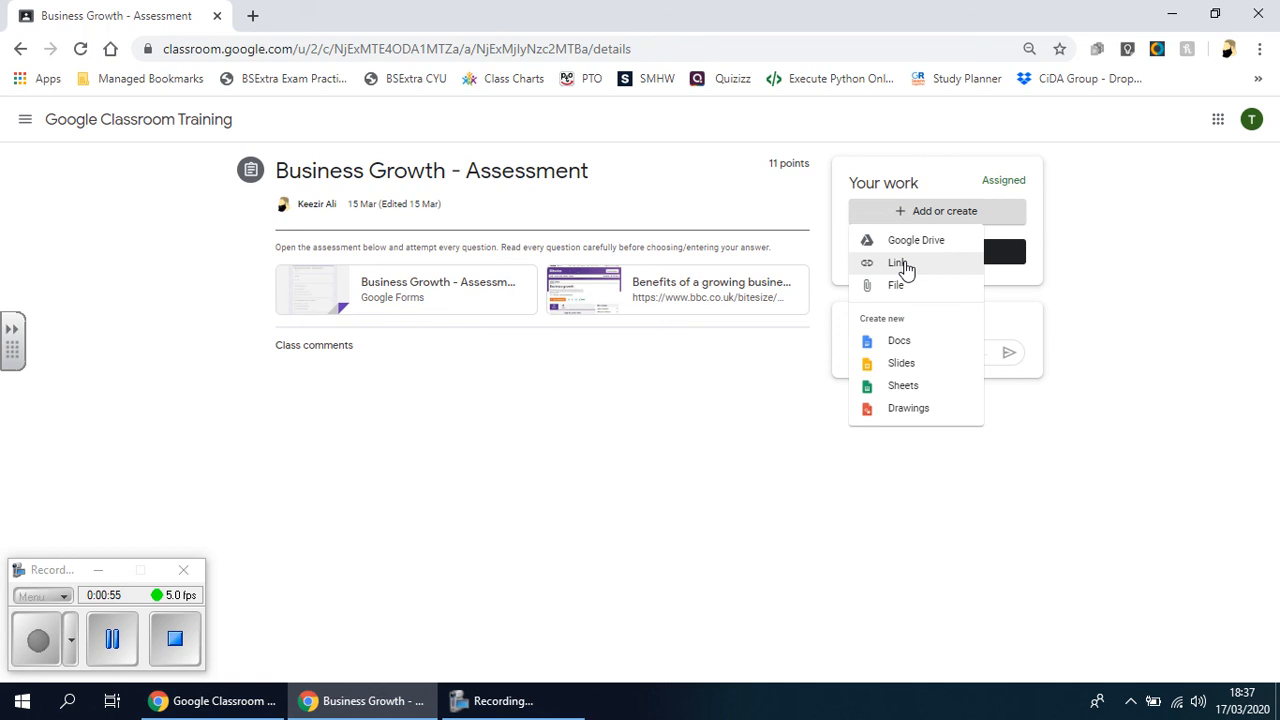
{"action": "mouse_move", "coordinate": [915, 408]}
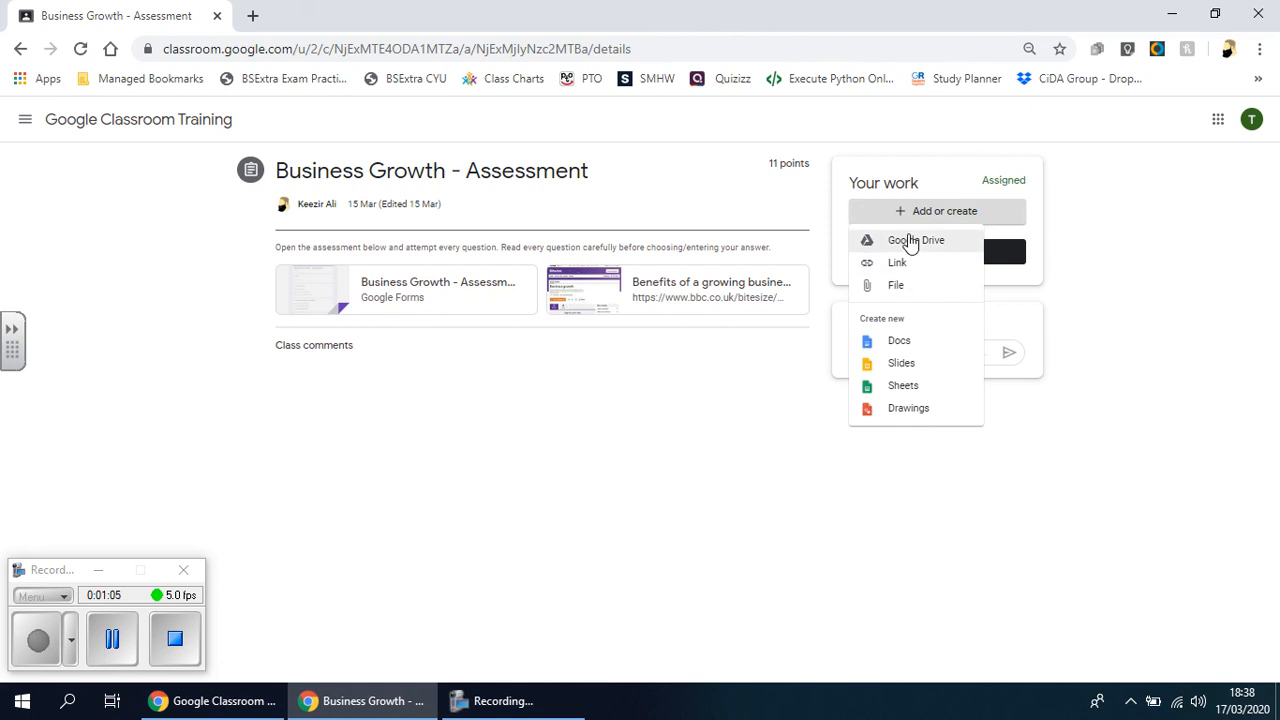
{"action": "mouse_move", "coordinate": [895, 286]}
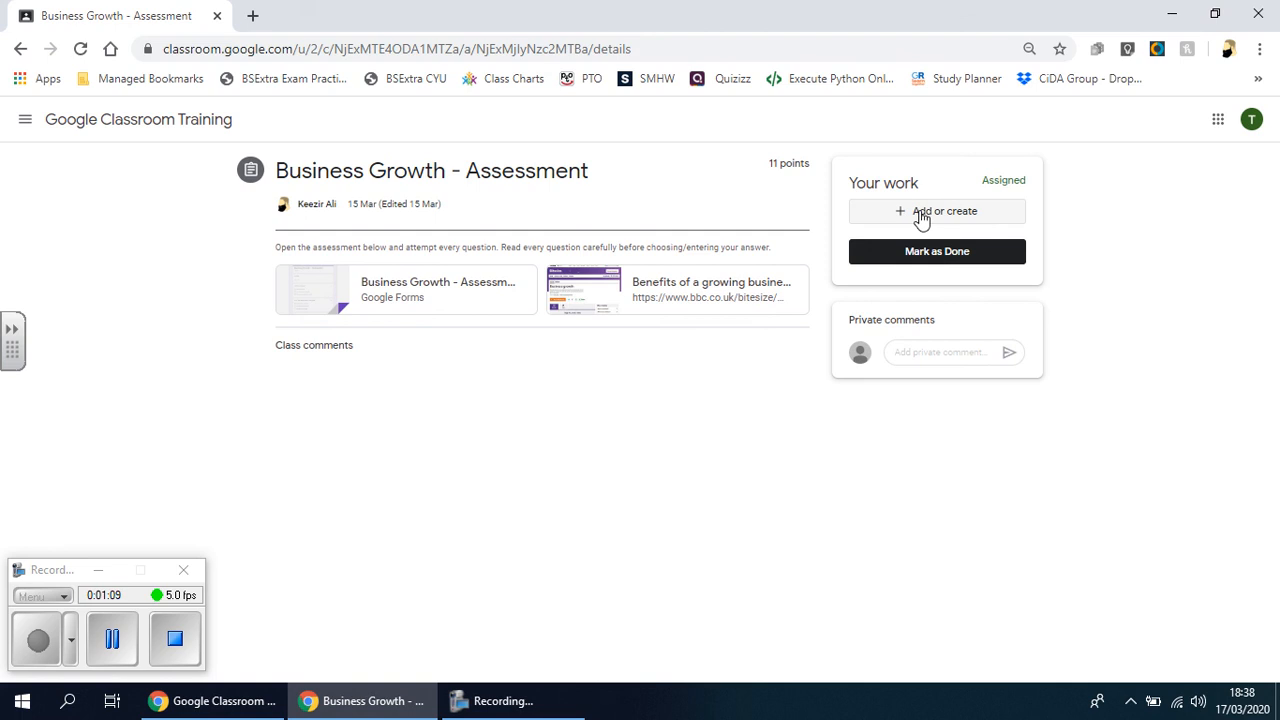
{"action": "mouse_move", "coordinate": [1193, 550]}
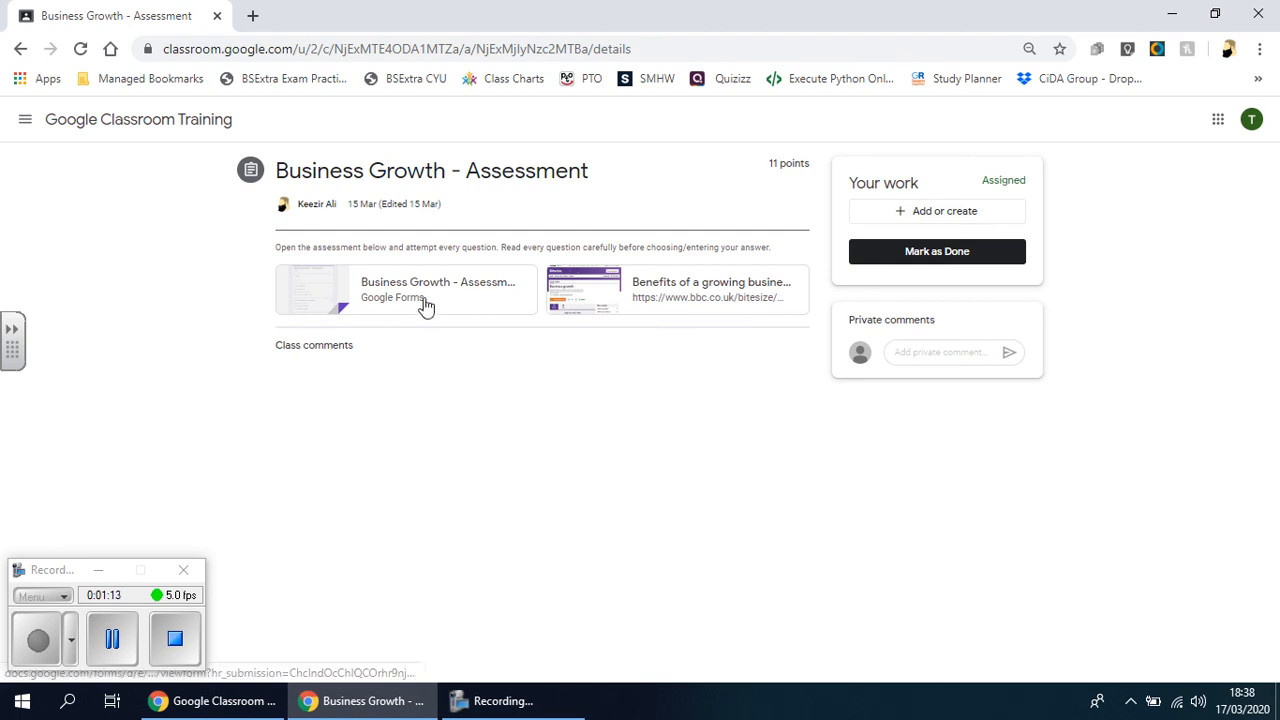
{"action": "mouse_move", "coordinate": [400, 310]}
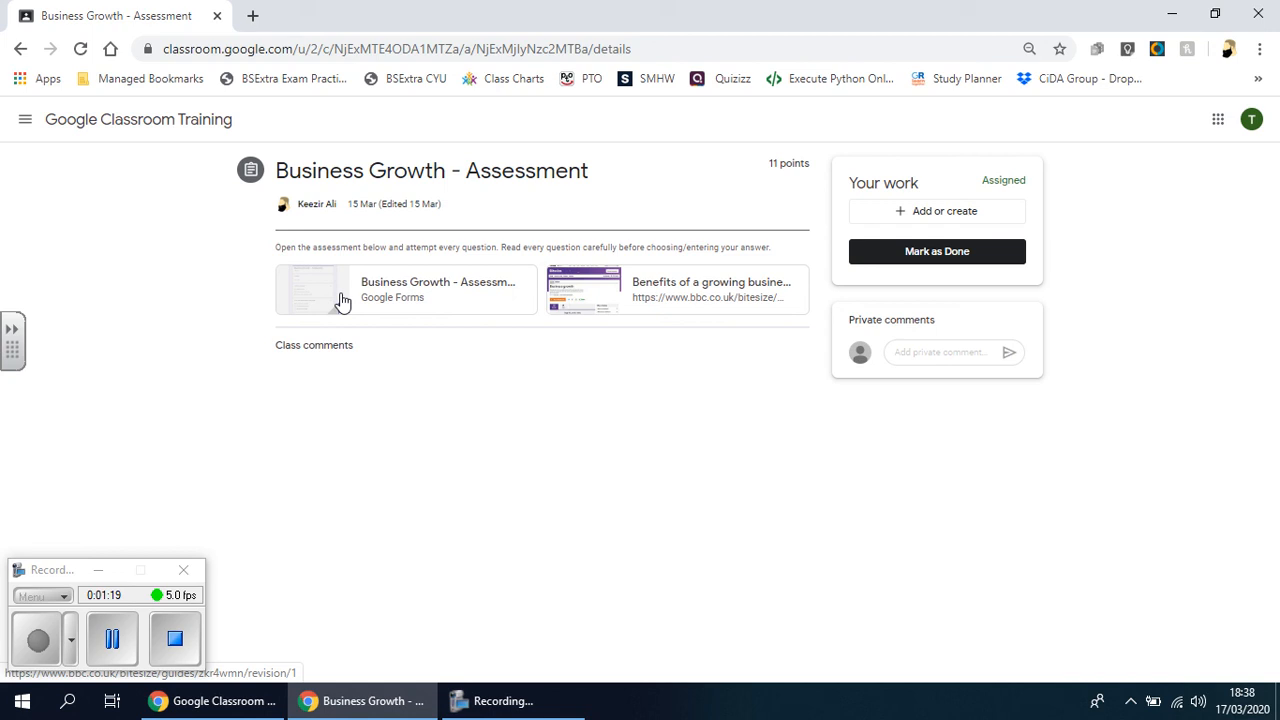
{"action": "mouse_move", "coordinate": [428, 197]}
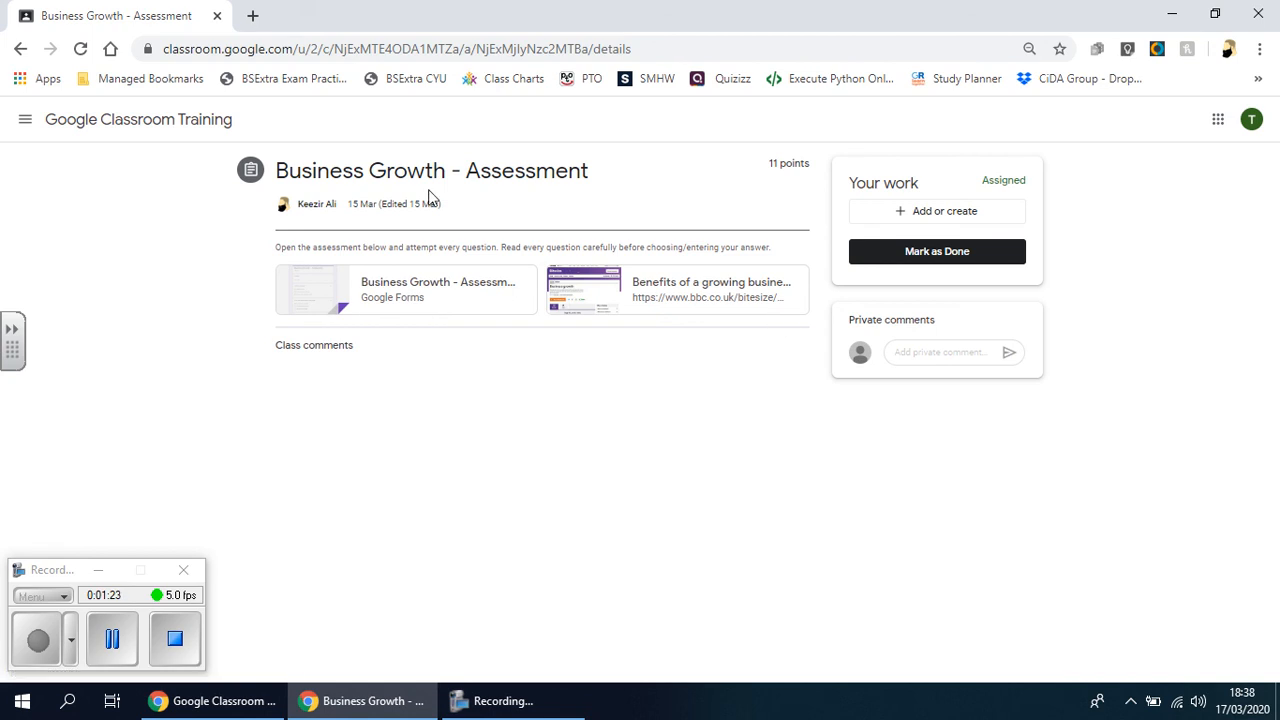
{"action": "left_click", "coordinate": [676, 289]}
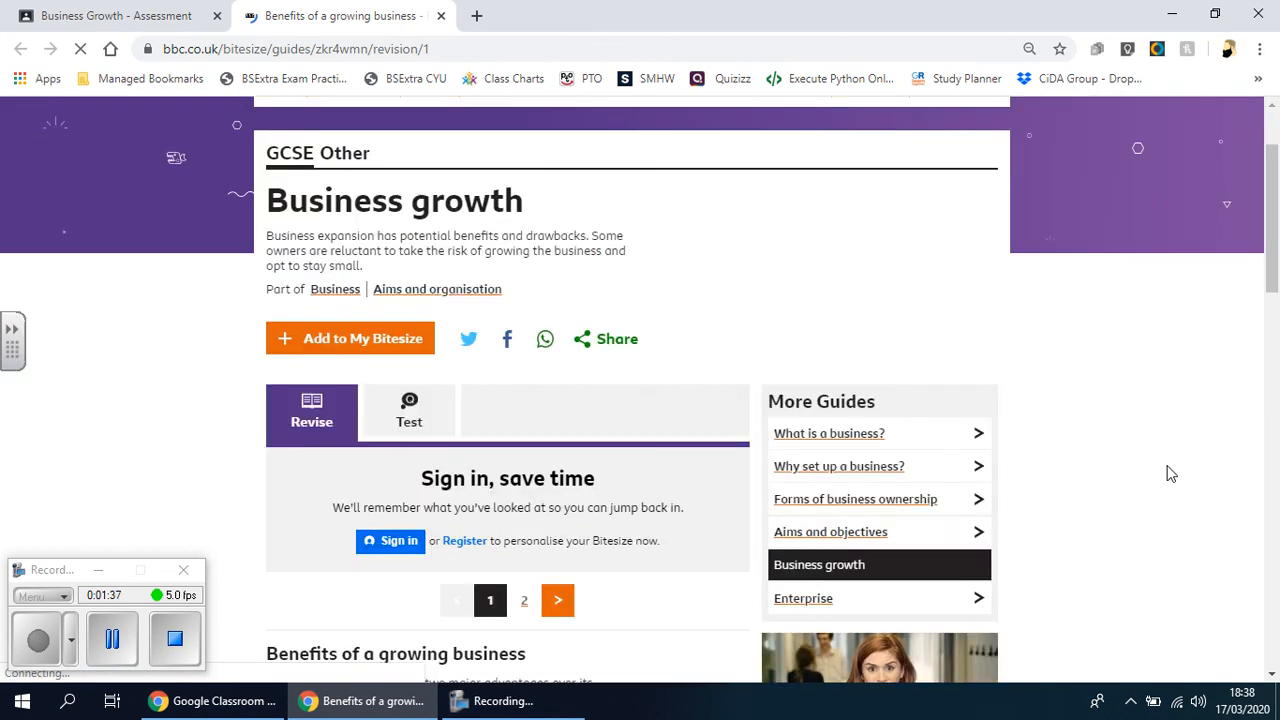
Scroll the Bitesize guide down to 'Benefits of a growing business' and its cost diagram.
{"action": "scroll", "scroll_direction": "down", "scroll_amount": 3}
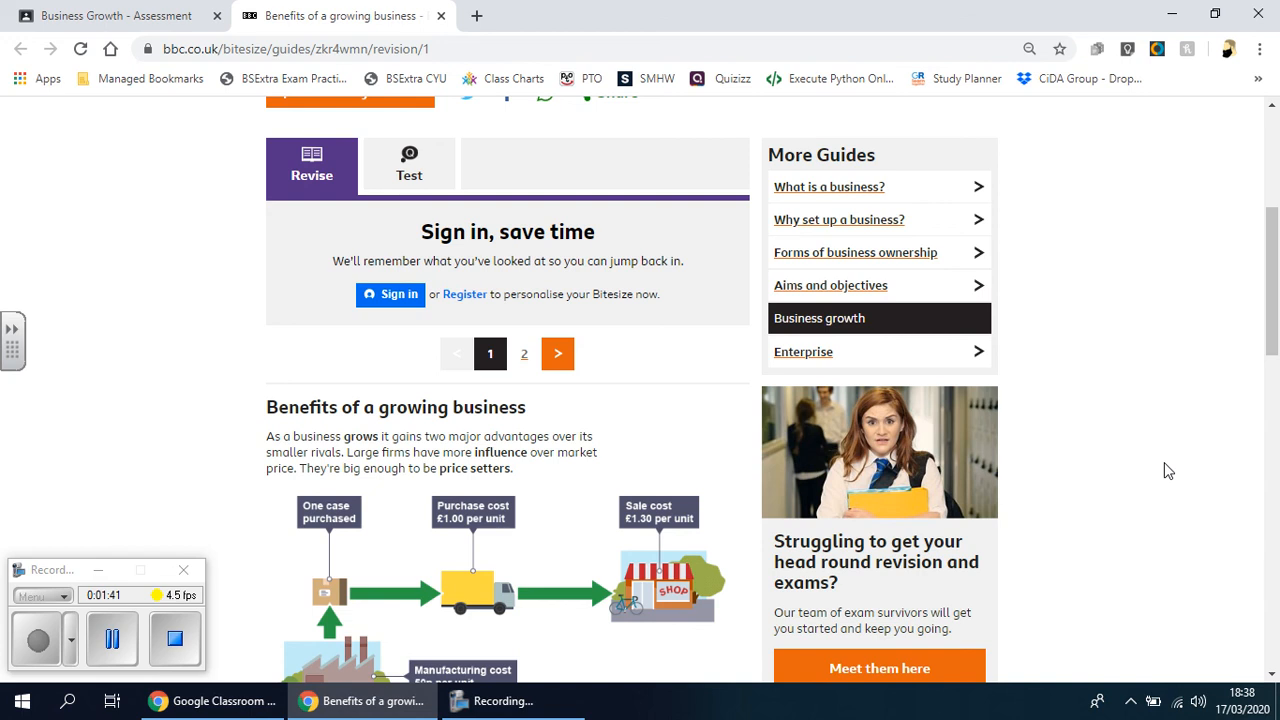
{"action": "mouse_move", "coordinate": [1117, 480]}
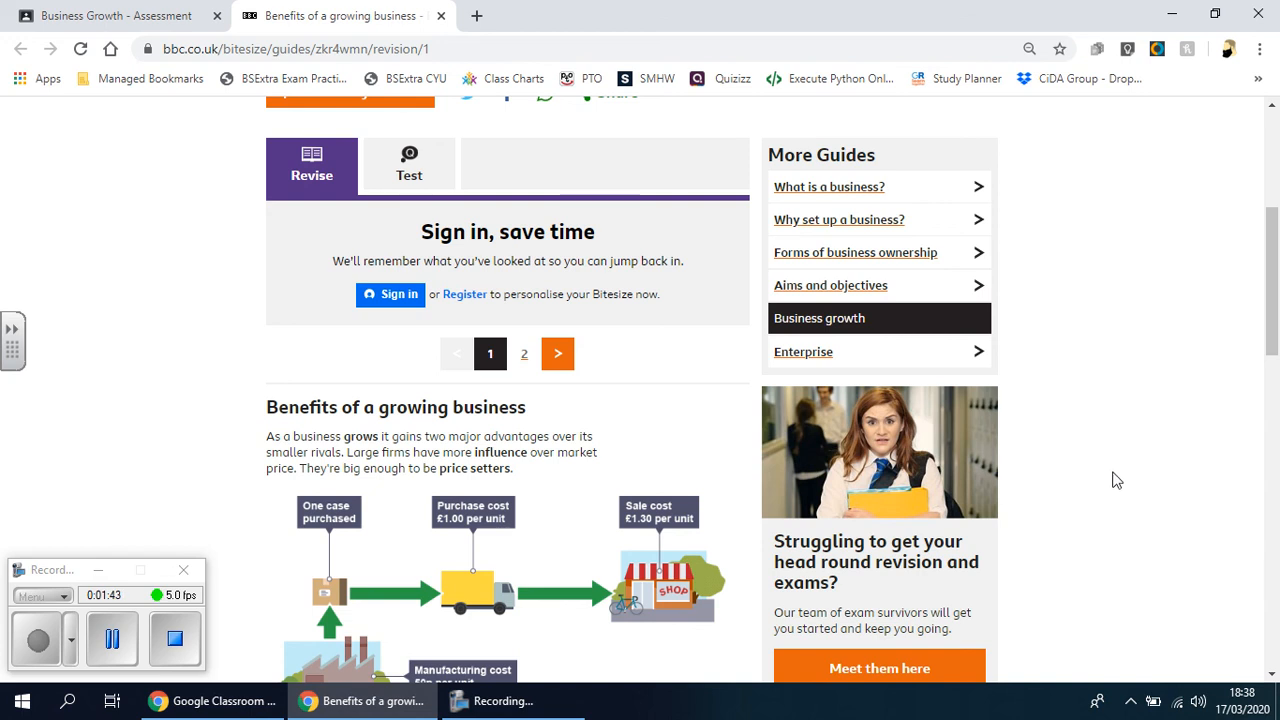
{"action": "mouse_move", "coordinate": [722, 500]}
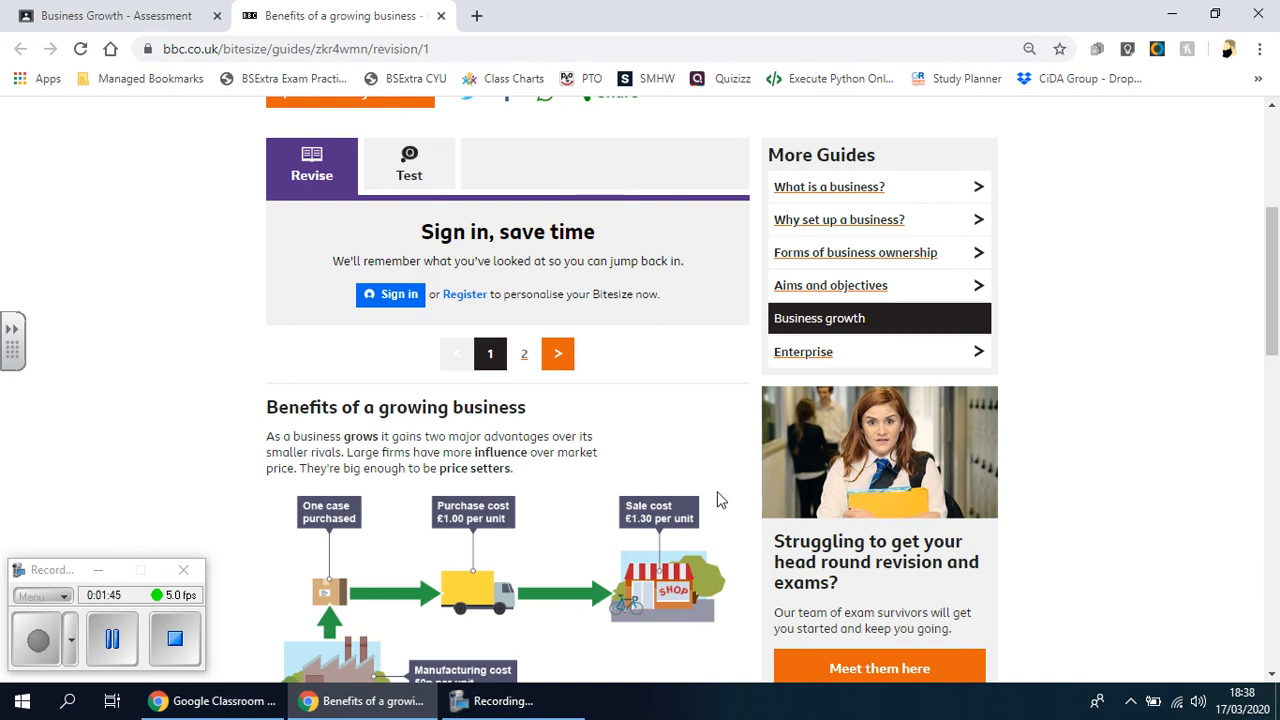
{"action": "scroll", "scroll_direction": "down", "scroll_amount": 3}
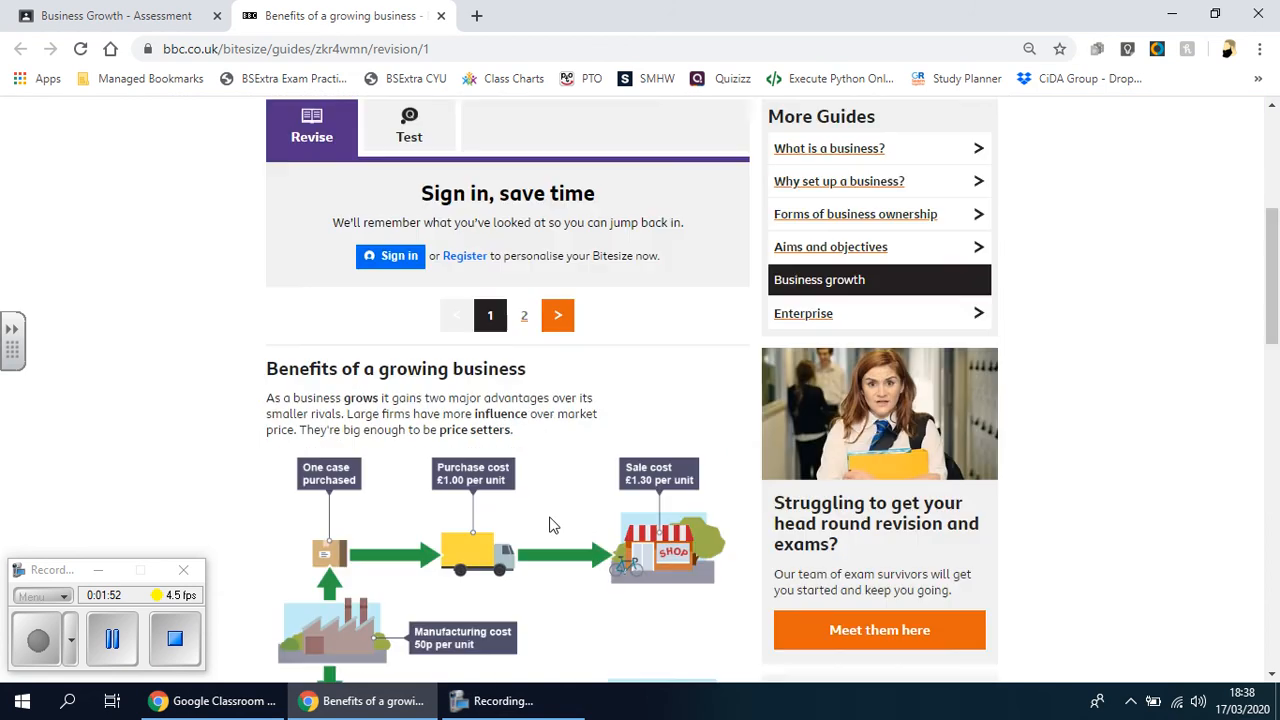
Return to the Classroom tab and open the Business Growth - Assessment Google Form.
{"action": "left_click", "coordinate": [115, 15]}
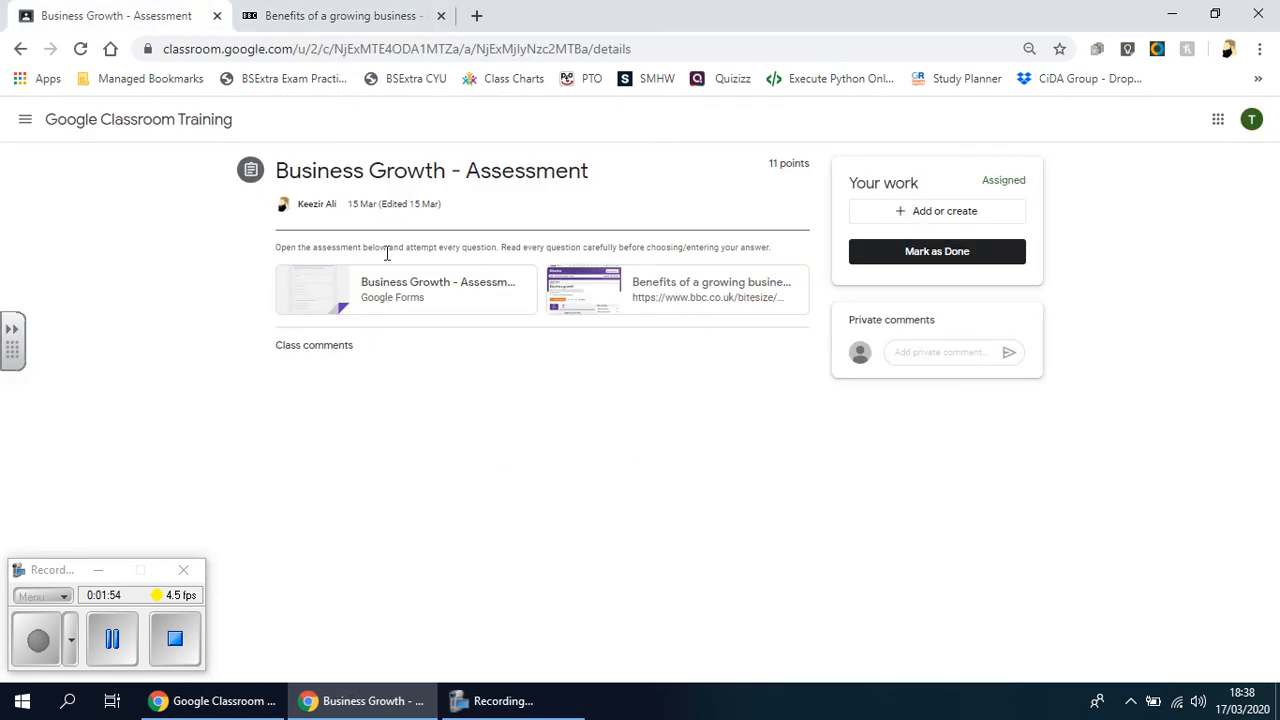
{"action": "left_click", "coordinate": [405, 289]}
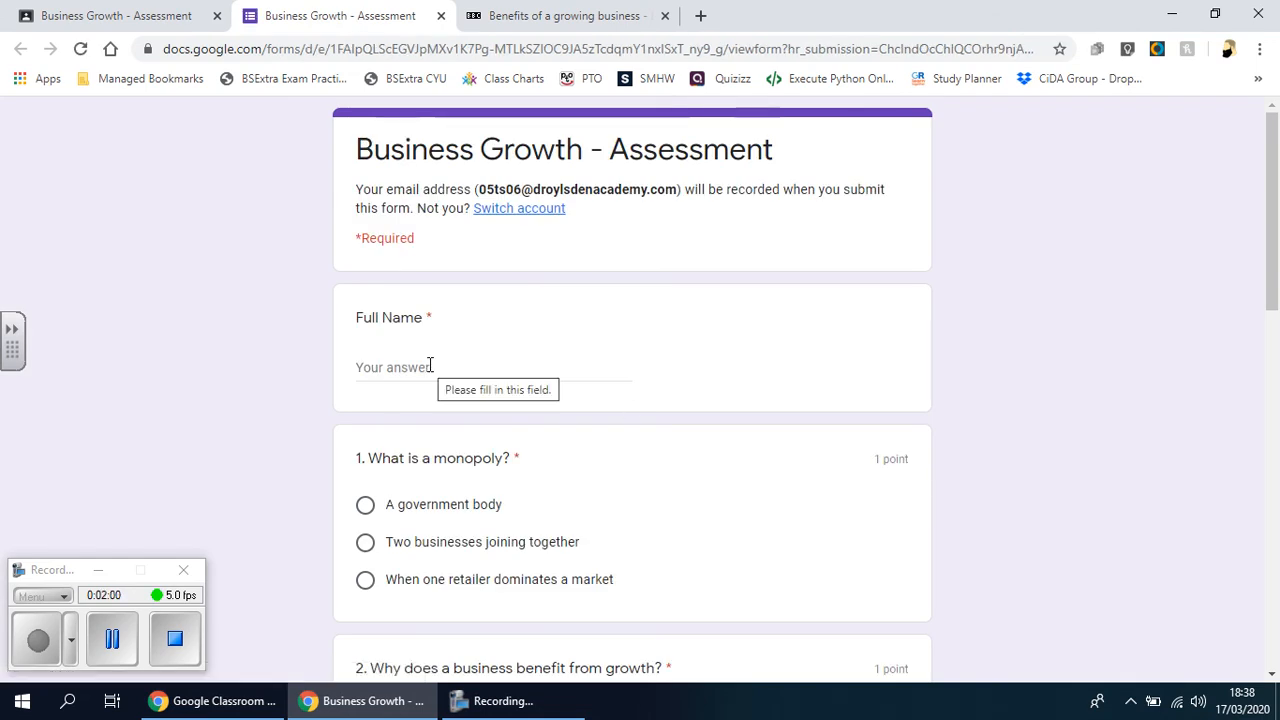
Enter 'Name' as Full Name; answer monopoly as one dominant retailer and growth as more market power.
{"action": "left_click", "coordinate": [490, 367]}
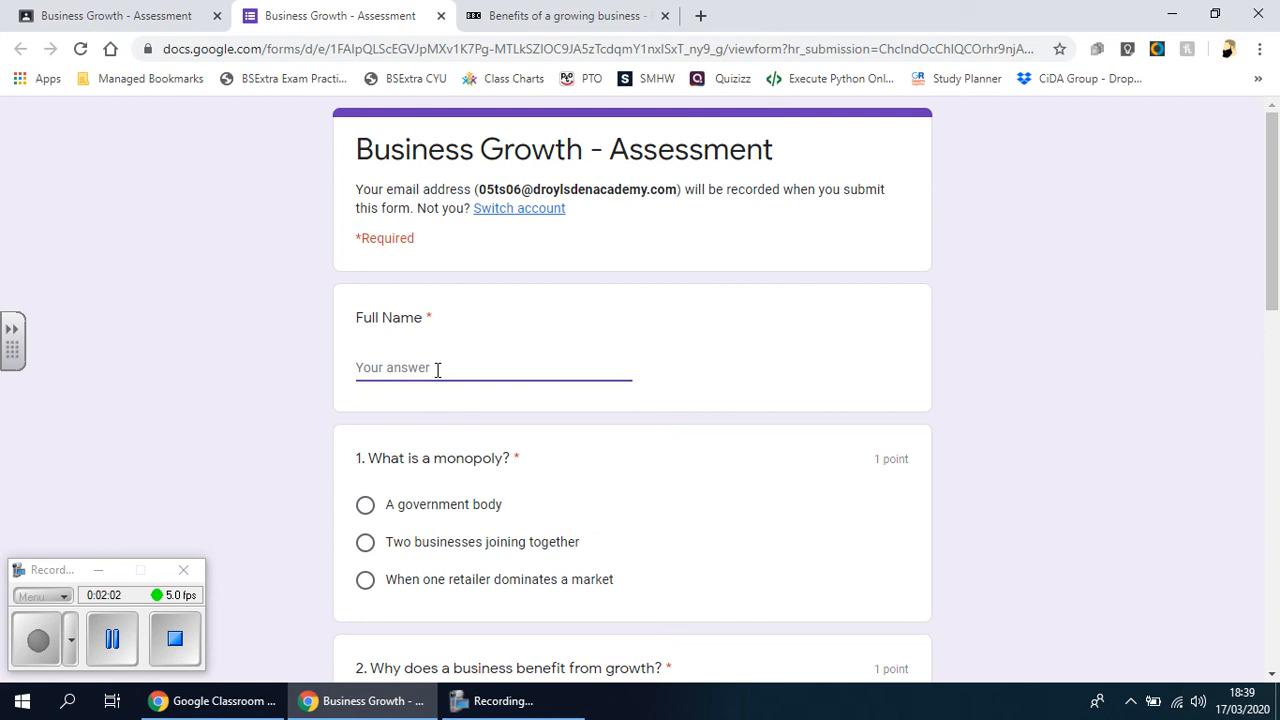
{"action": "type", "text": "Name"}
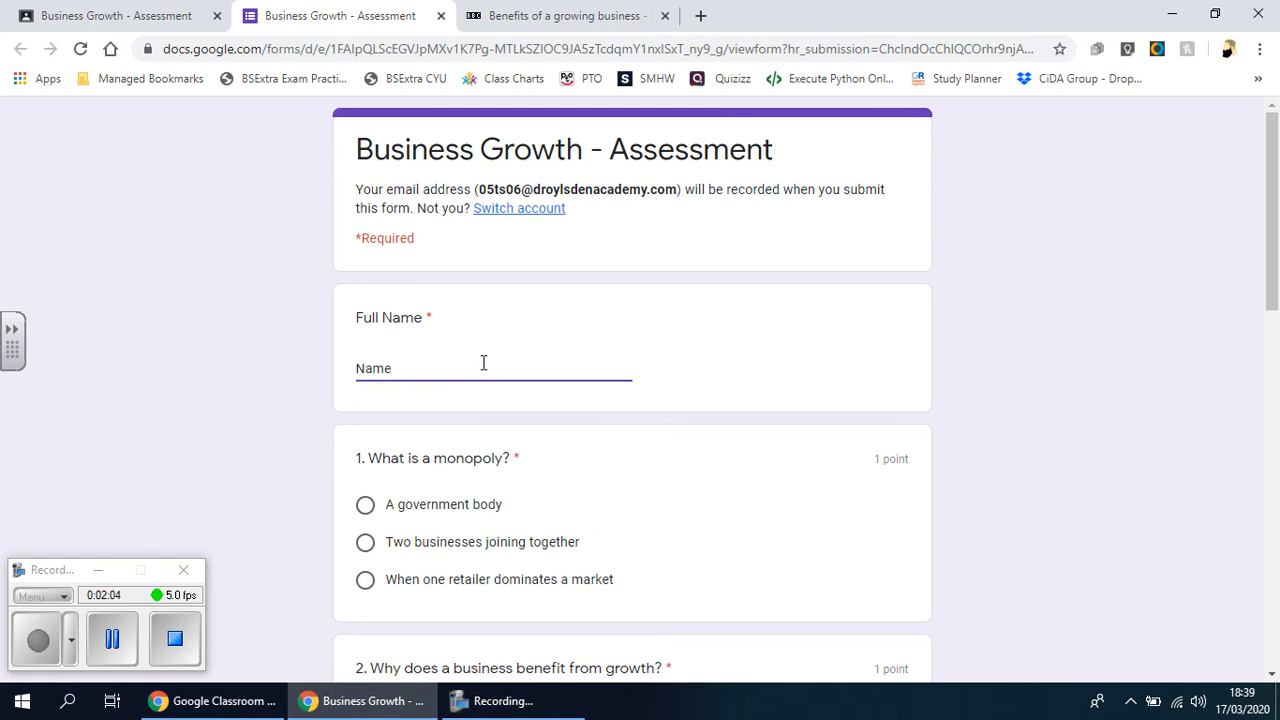
{"action": "scroll", "scroll_direction": "down", "scroll_amount": 3}
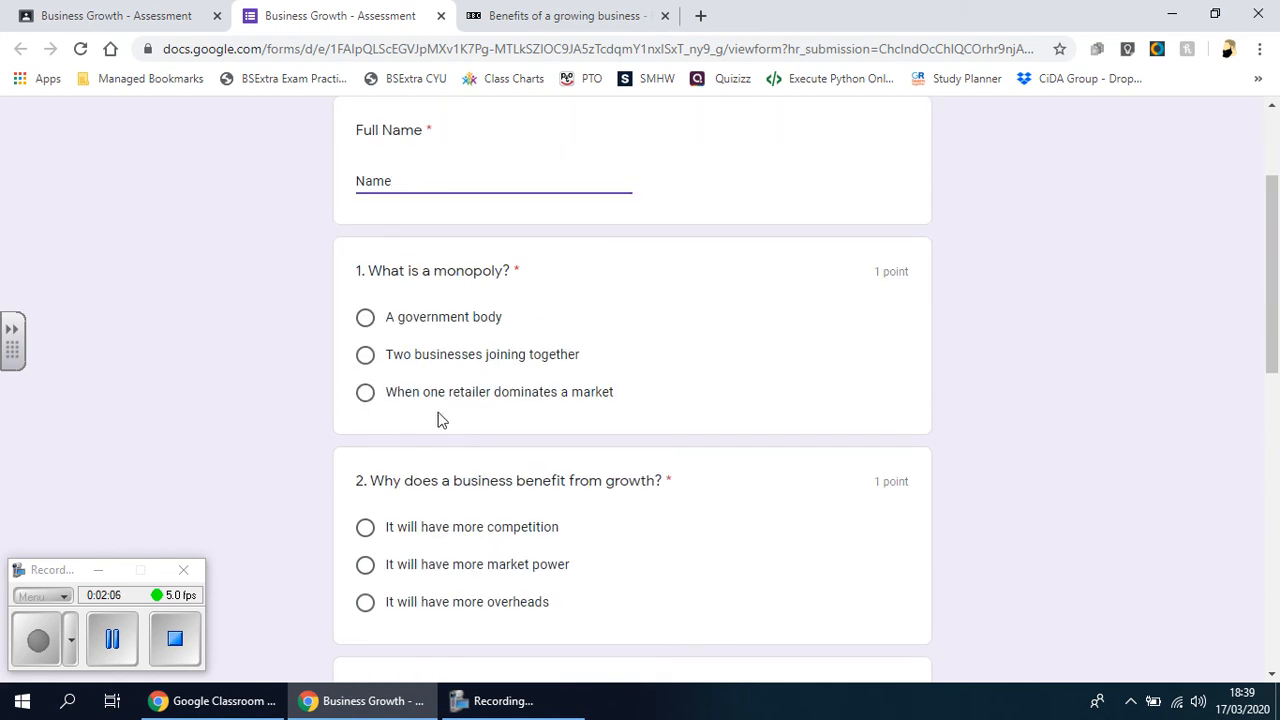
{"action": "left_click", "coordinate": [365, 391]}
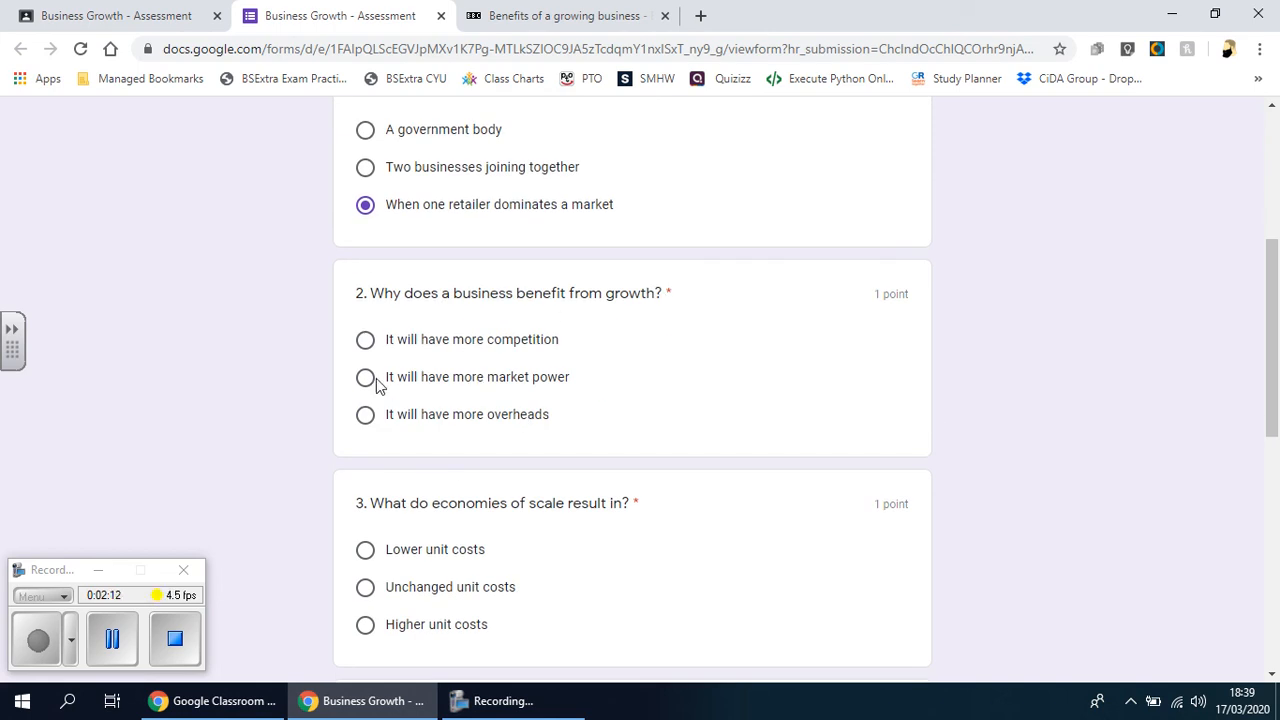
{"action": "left_click", "coordinate": [365, 377]}
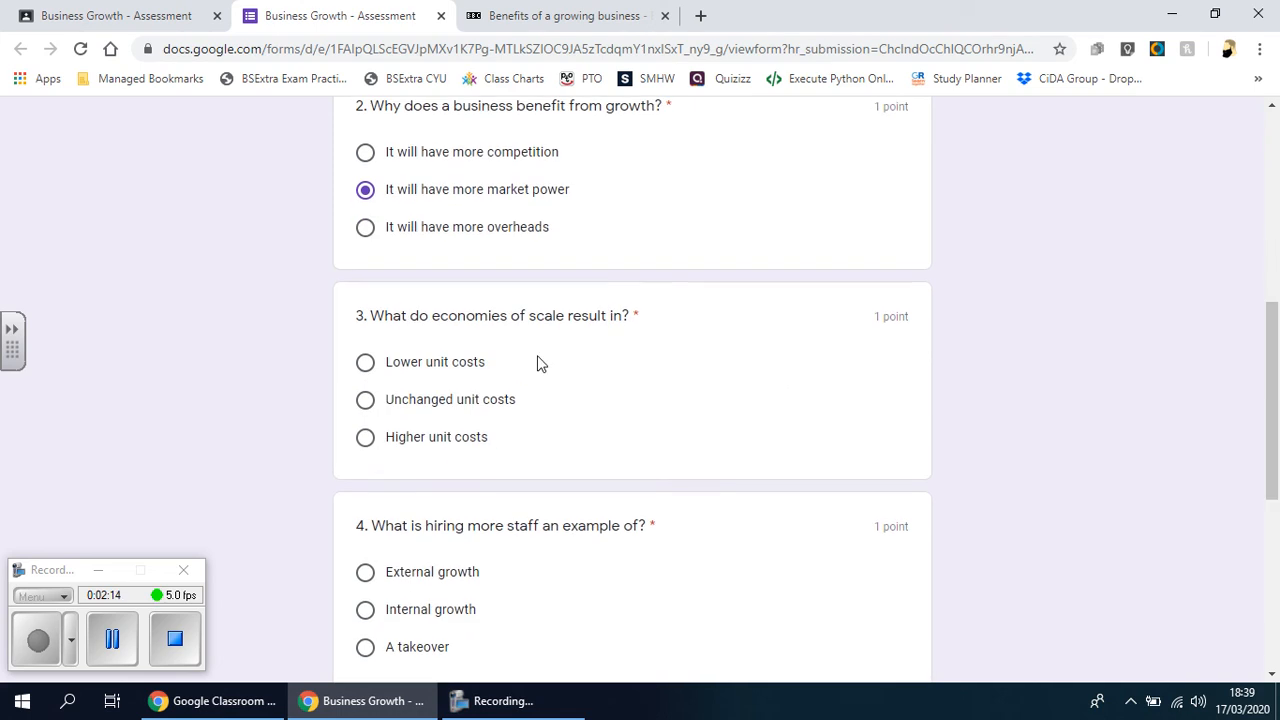
{"action": "mouse_move", "coordinate": [405, 347]}
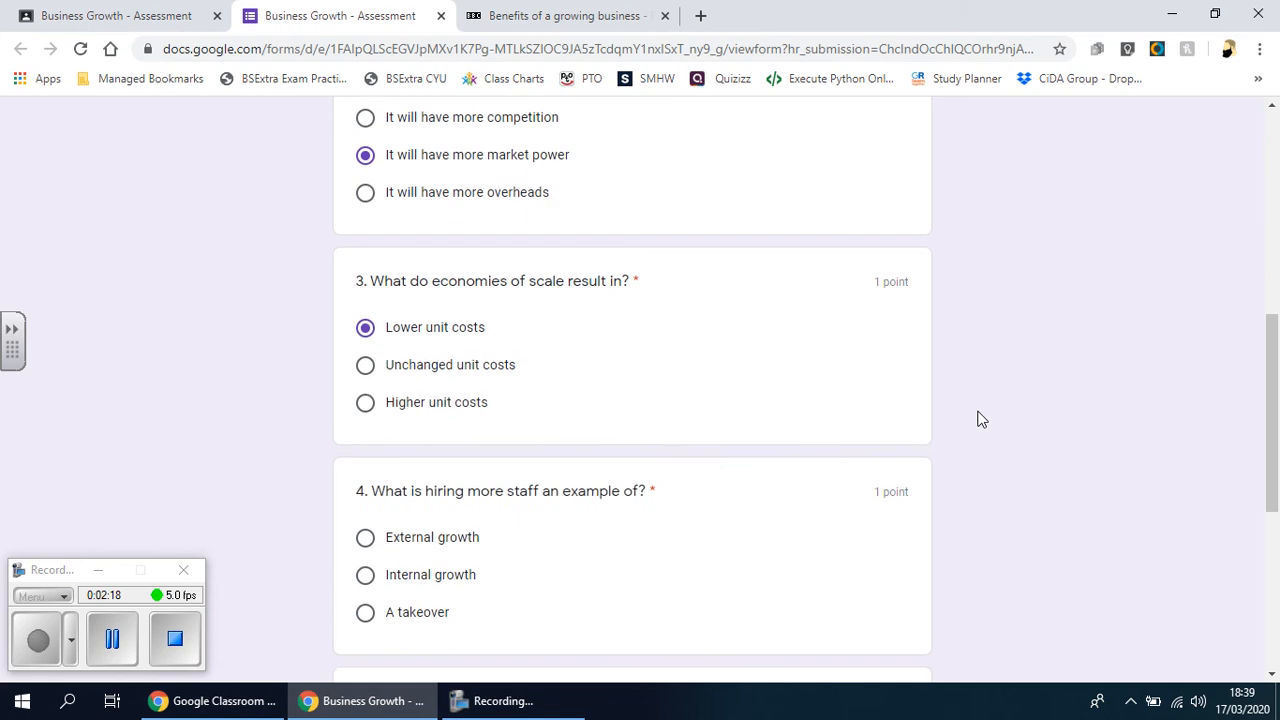
Answer hiring staff as Internal growth and question 5 as Economies of scale, then submit.
{"action": "scroll", "scroll_direction": "down", "scroll_amount": 3}
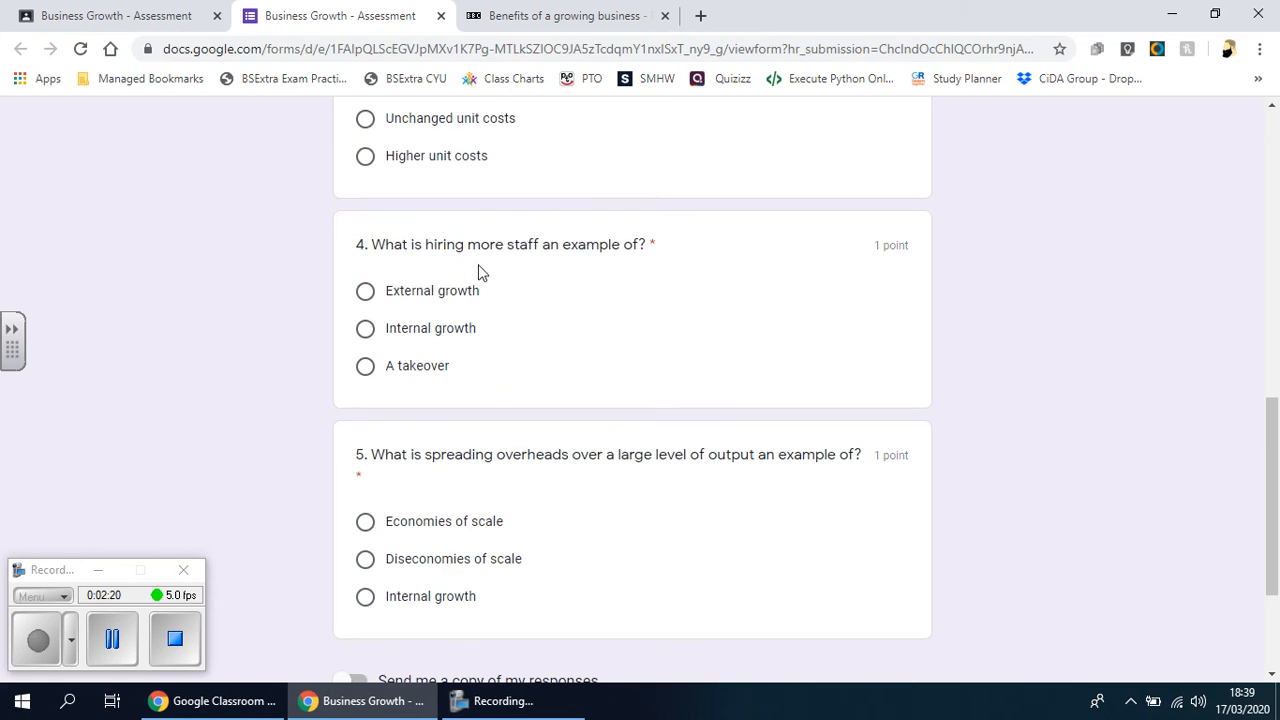
{"action": "mouse_move", "coordinate": [387, 340]}
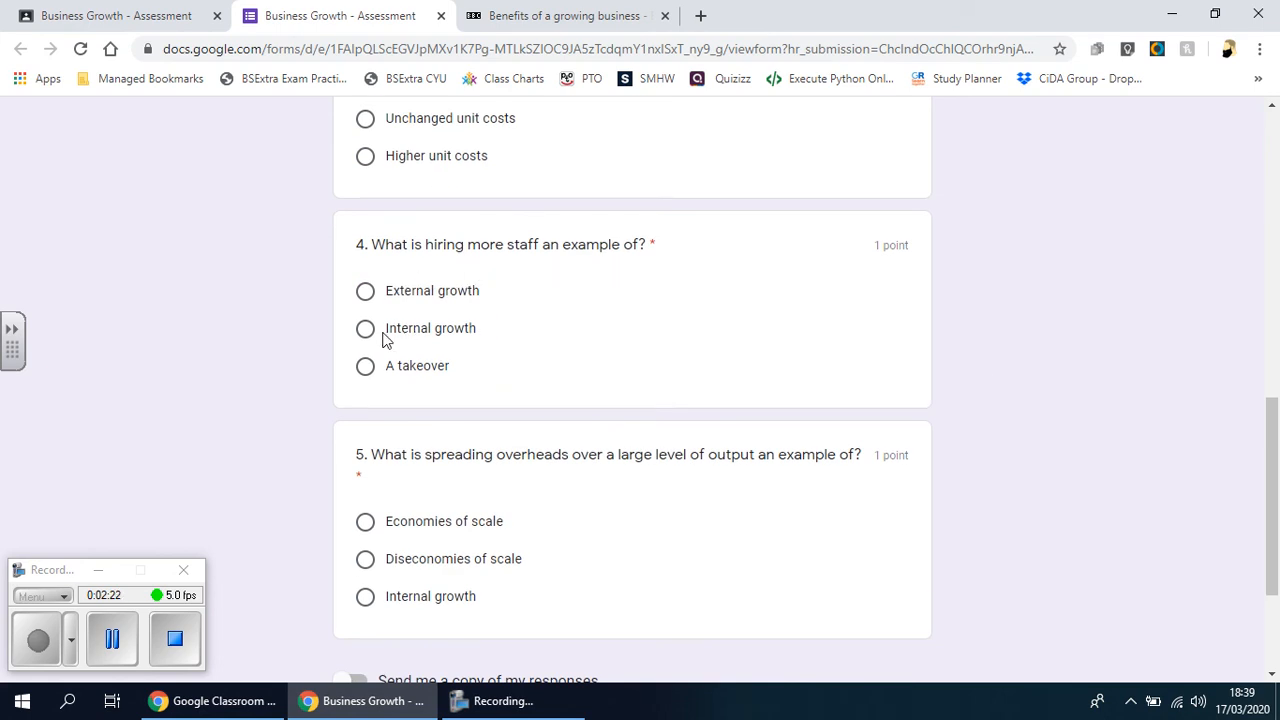
{"action": "left_click", "coordinate": [365, 328]}
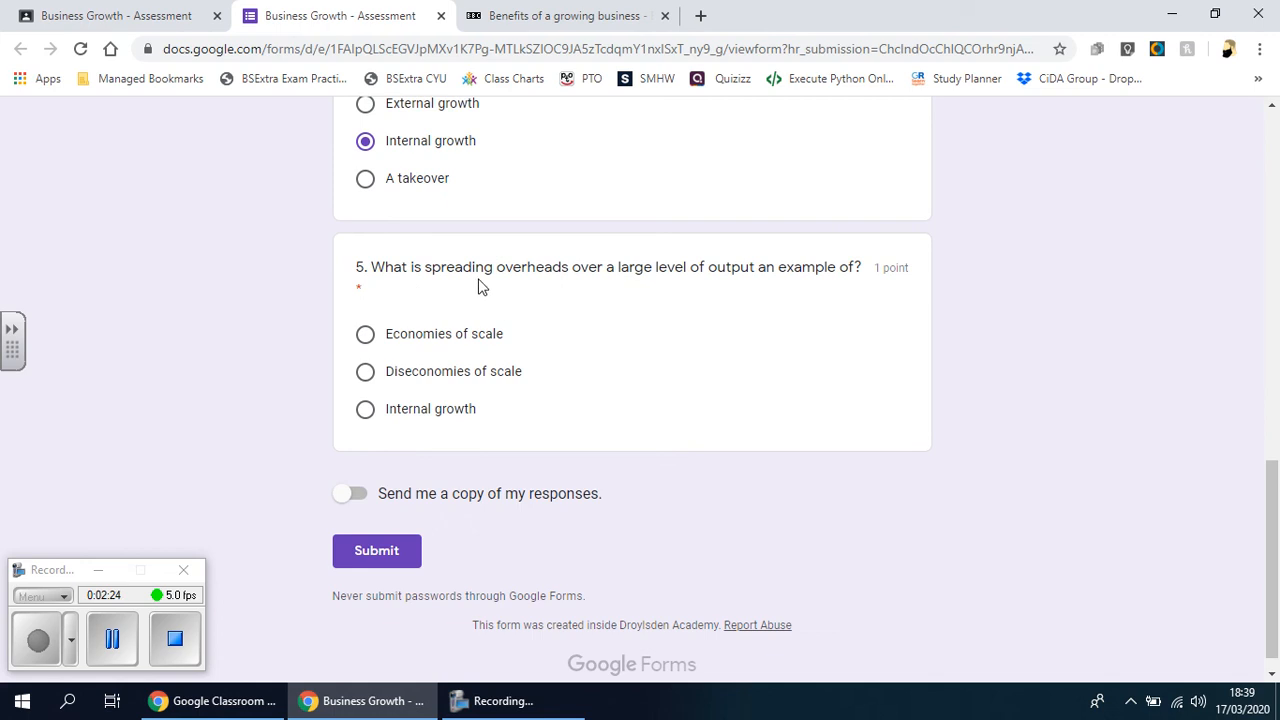
{"action": "mouse_move", "coordinate": [615, 288]}
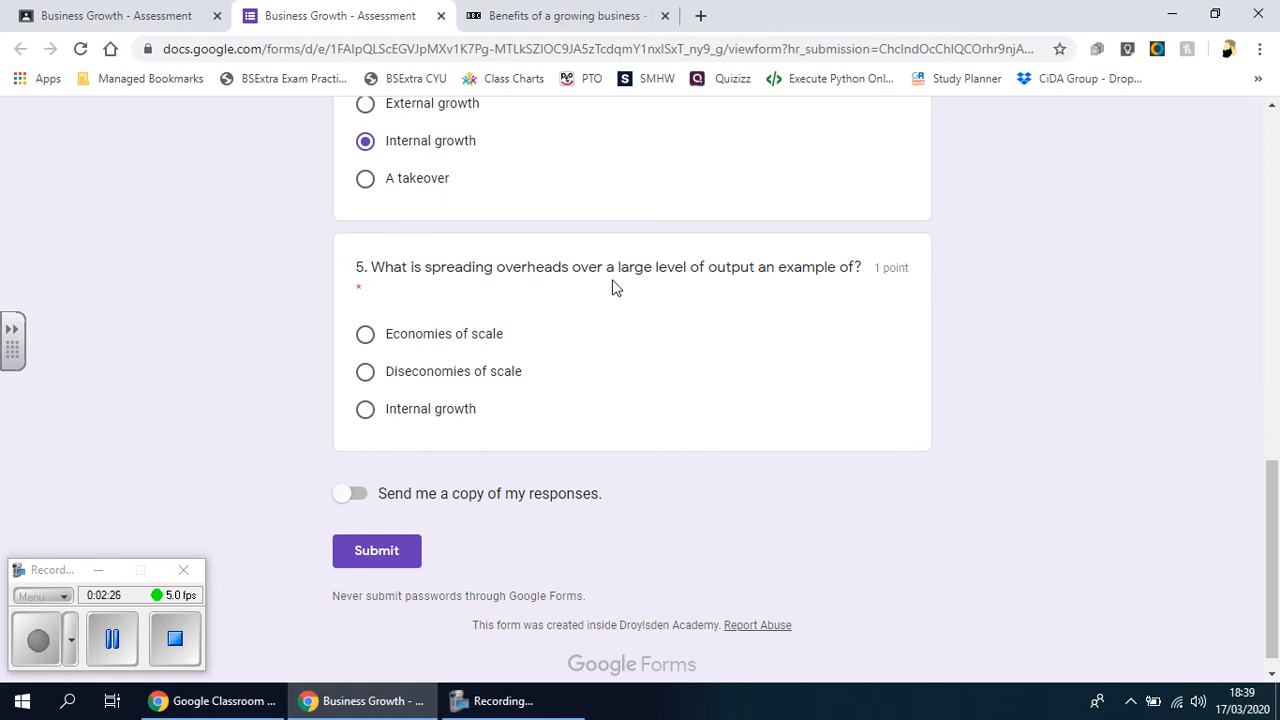
{"action": "mouse_move", "coordinate": [560, 290]}
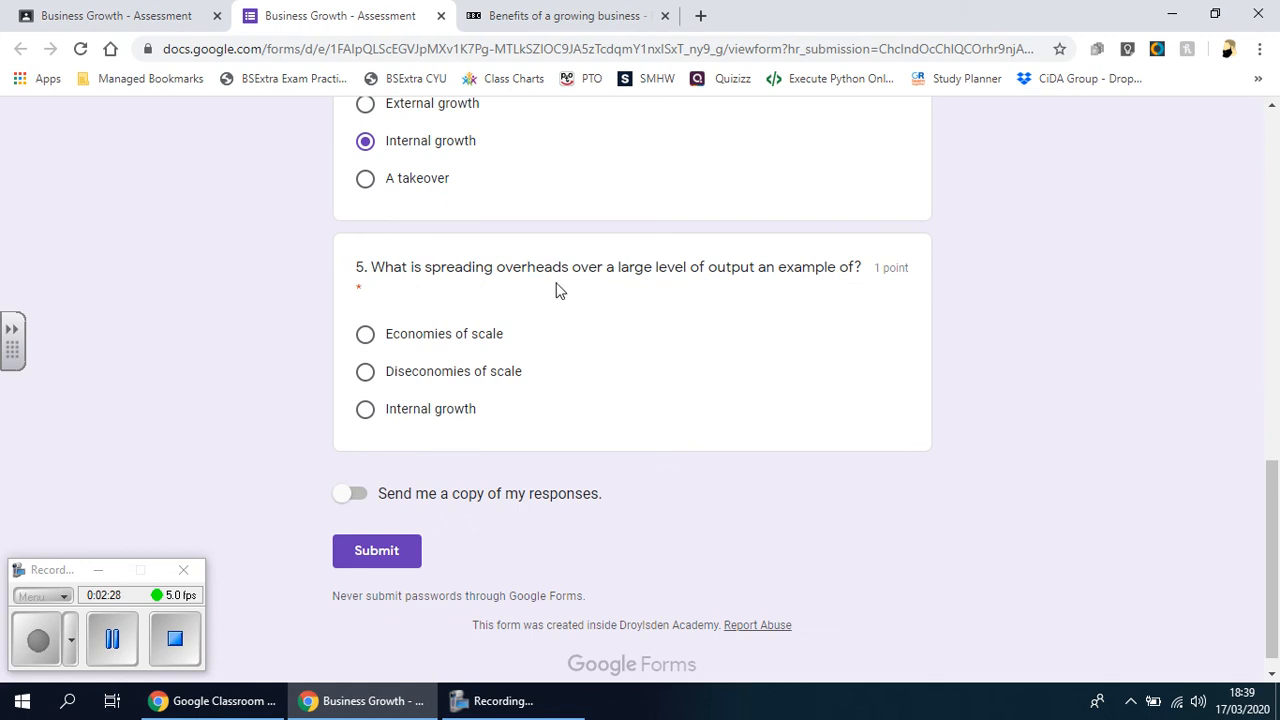
{"action": "left_click", "coordinate": [365, 333]}
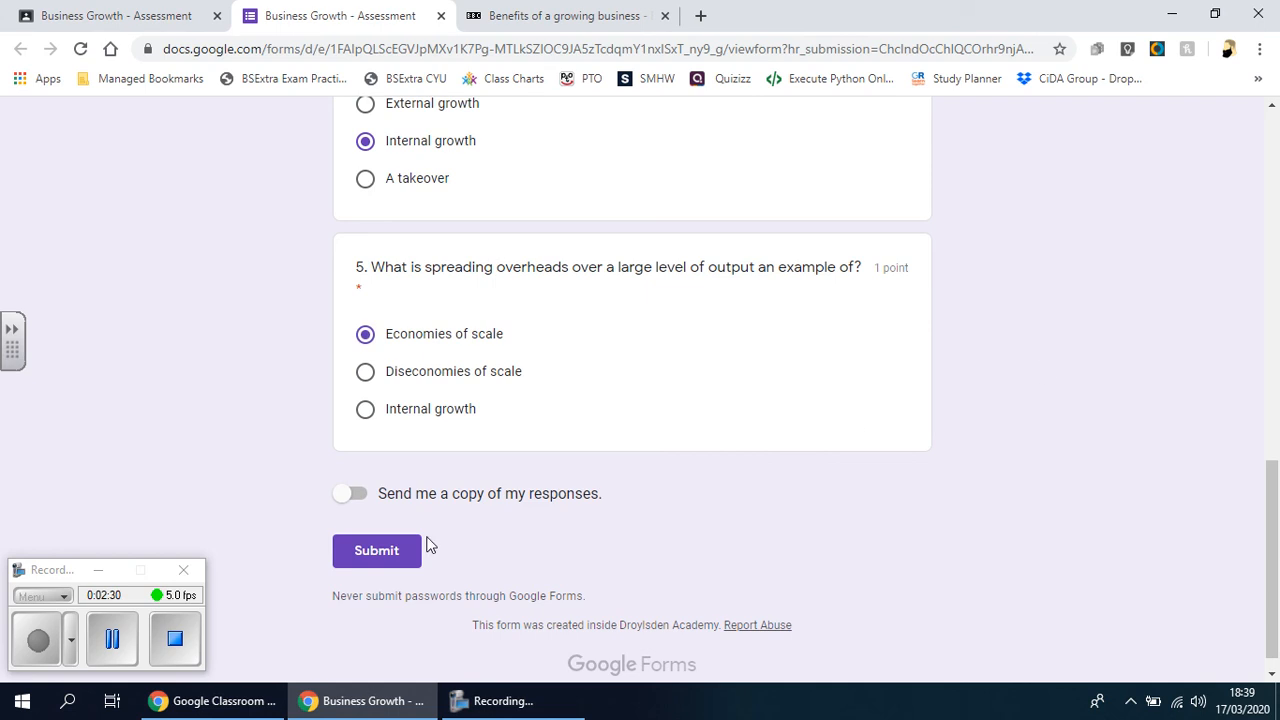
{"action": "left_click", "coordinate": [376, 551]}
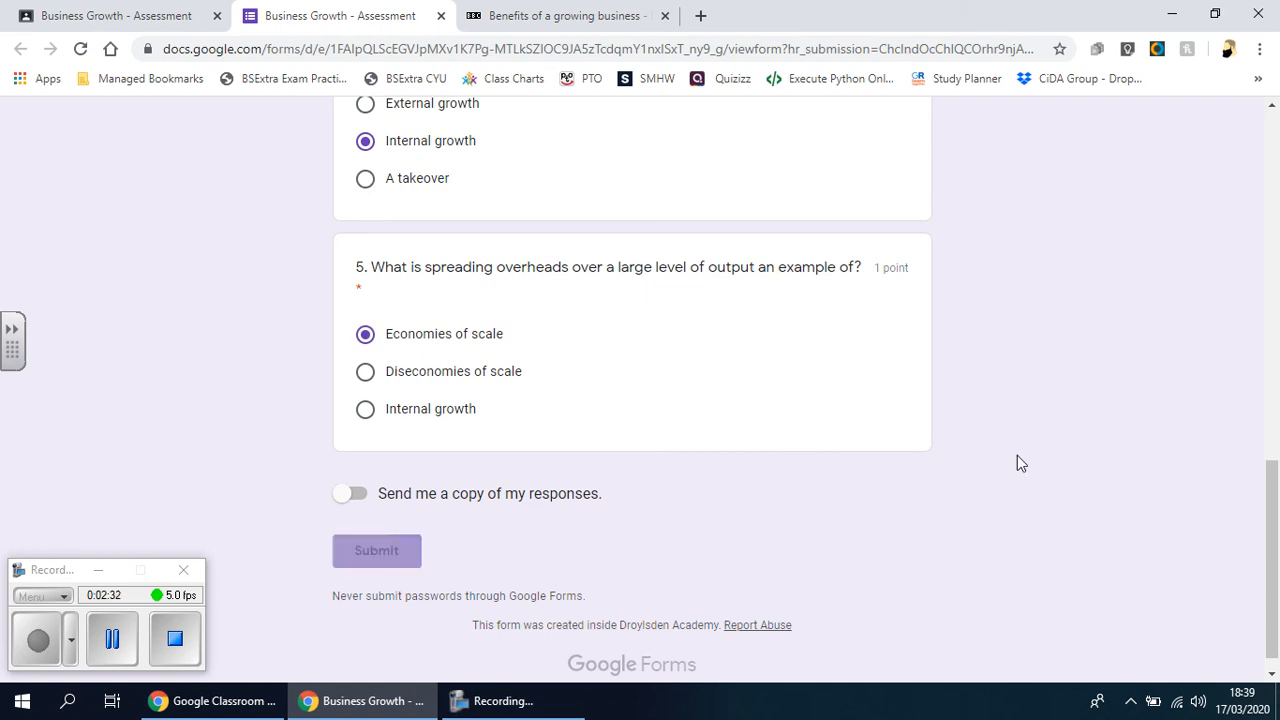
{"action": "left_click", "coordinate": [376, 550]}
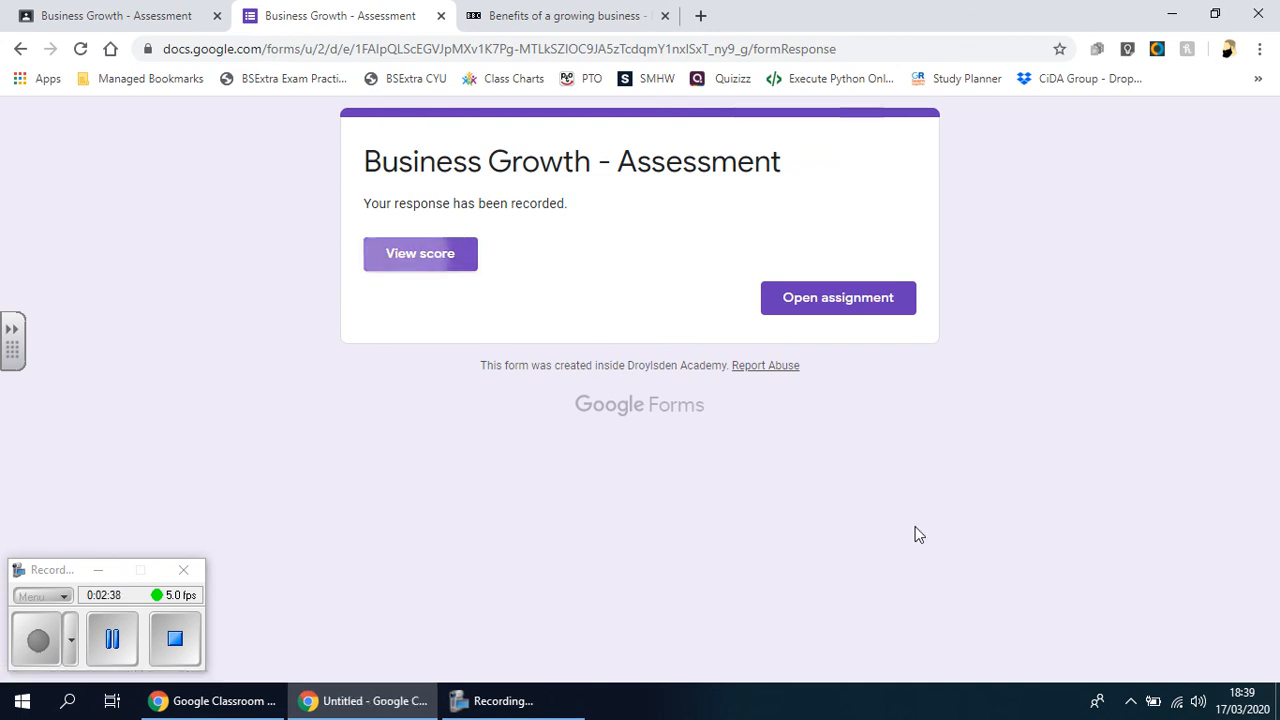
View the score and scroll through the results, confirming 5/5 with every answer correct.
{"action": "left_click", "coordinate": [420, 253]}
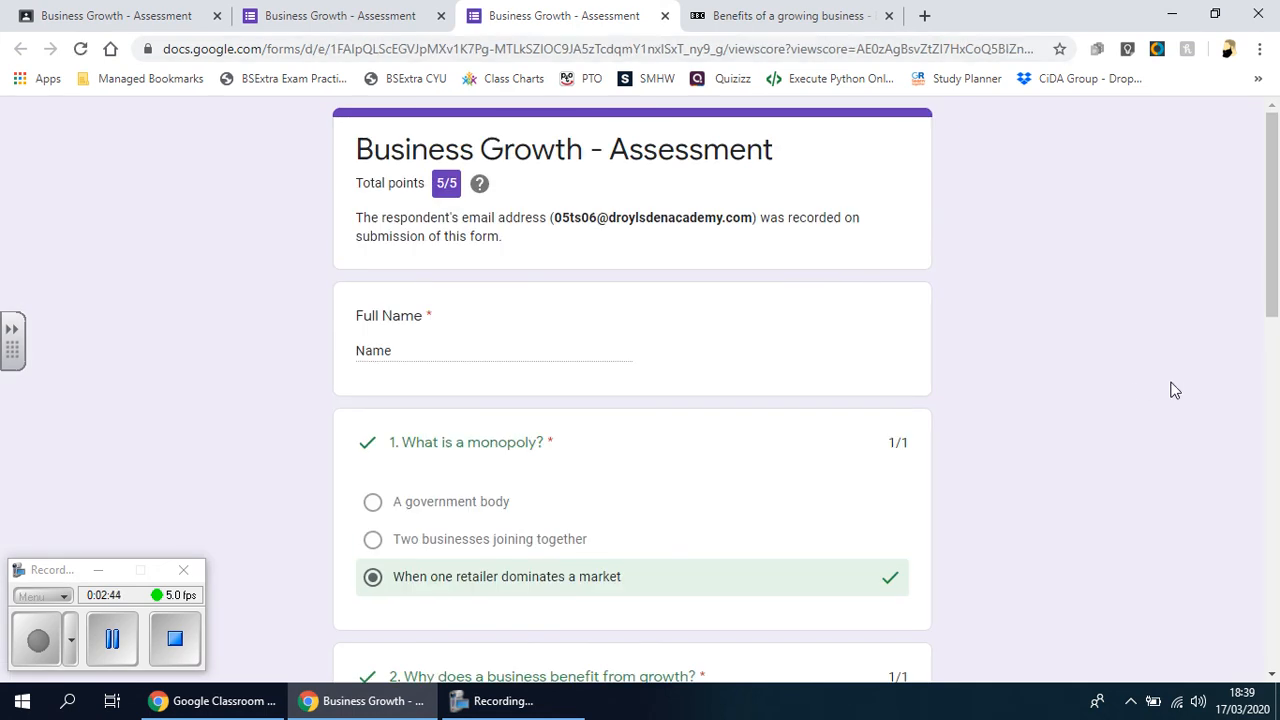
{"action": "scroll", "scroll_direction": "down", "scroll_amount": 3}
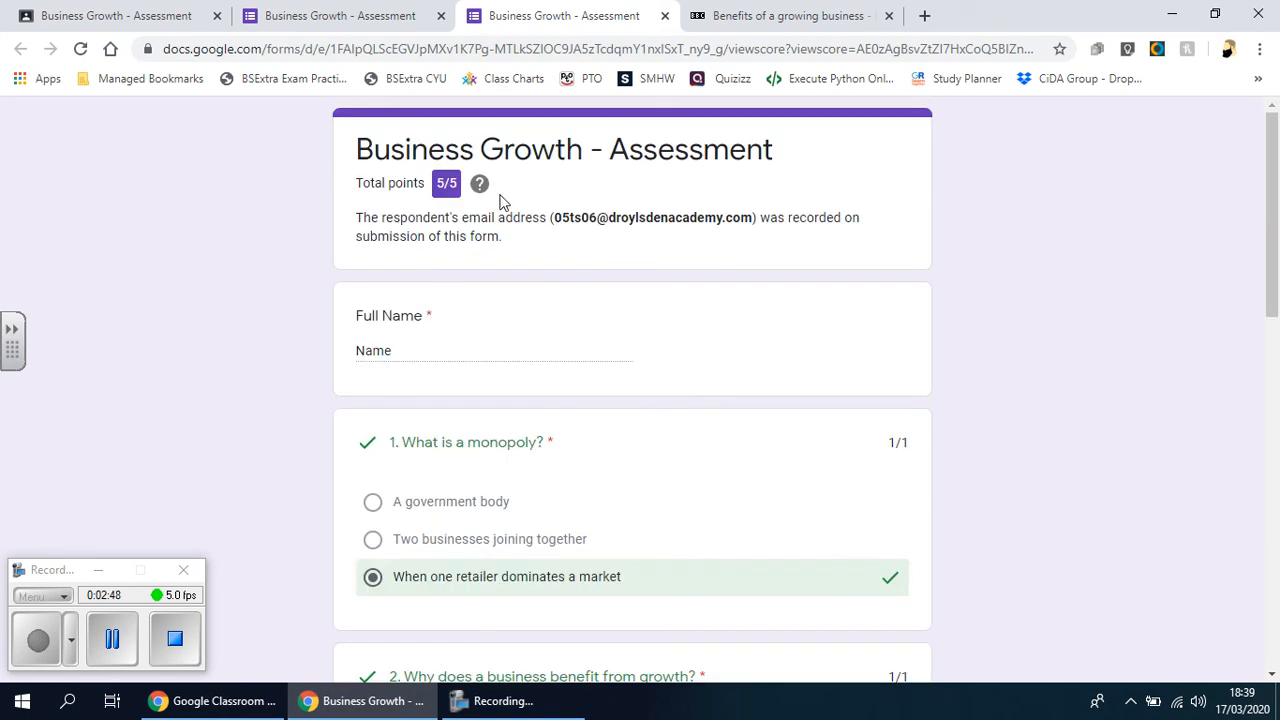
{"action": "scroll", "scroll_direction": "down", "scroll_amount": 3}
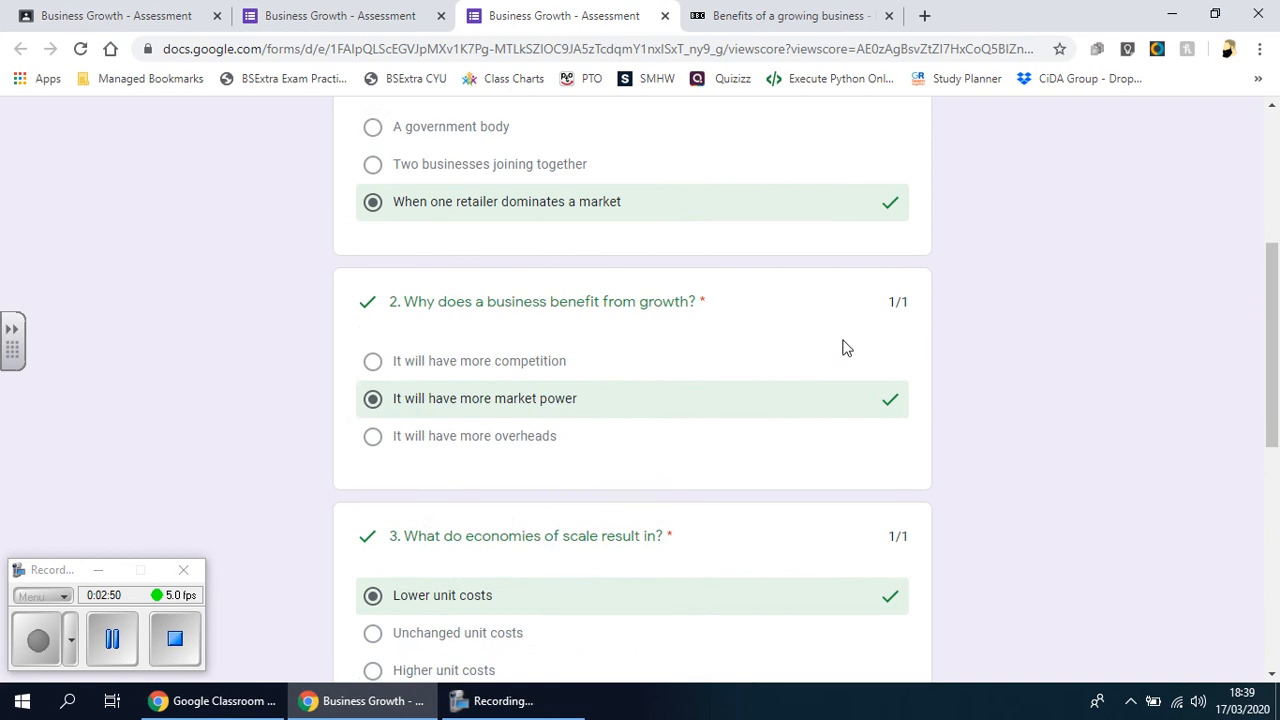
{"action": "scroll", "scroll_direction": "down", "scroll_amount": 3}
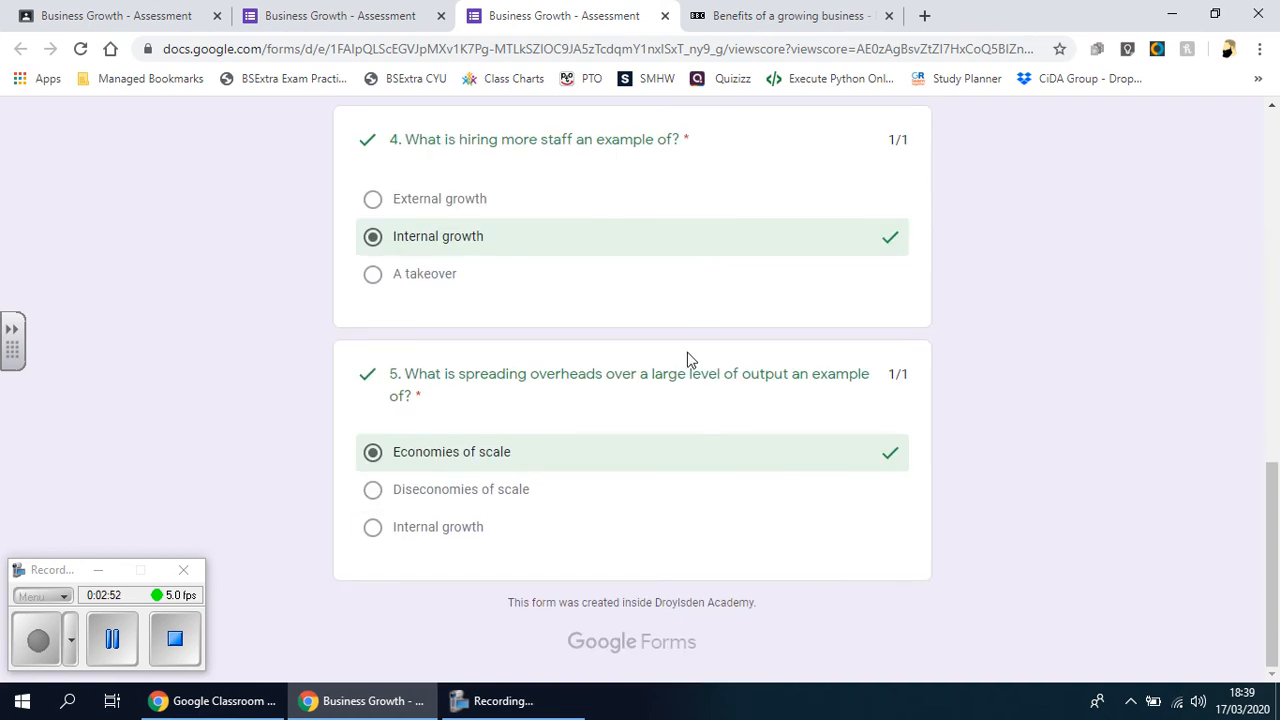
{"action": "scroll", "scroll_direction": "up", "scroll_amount": 3}
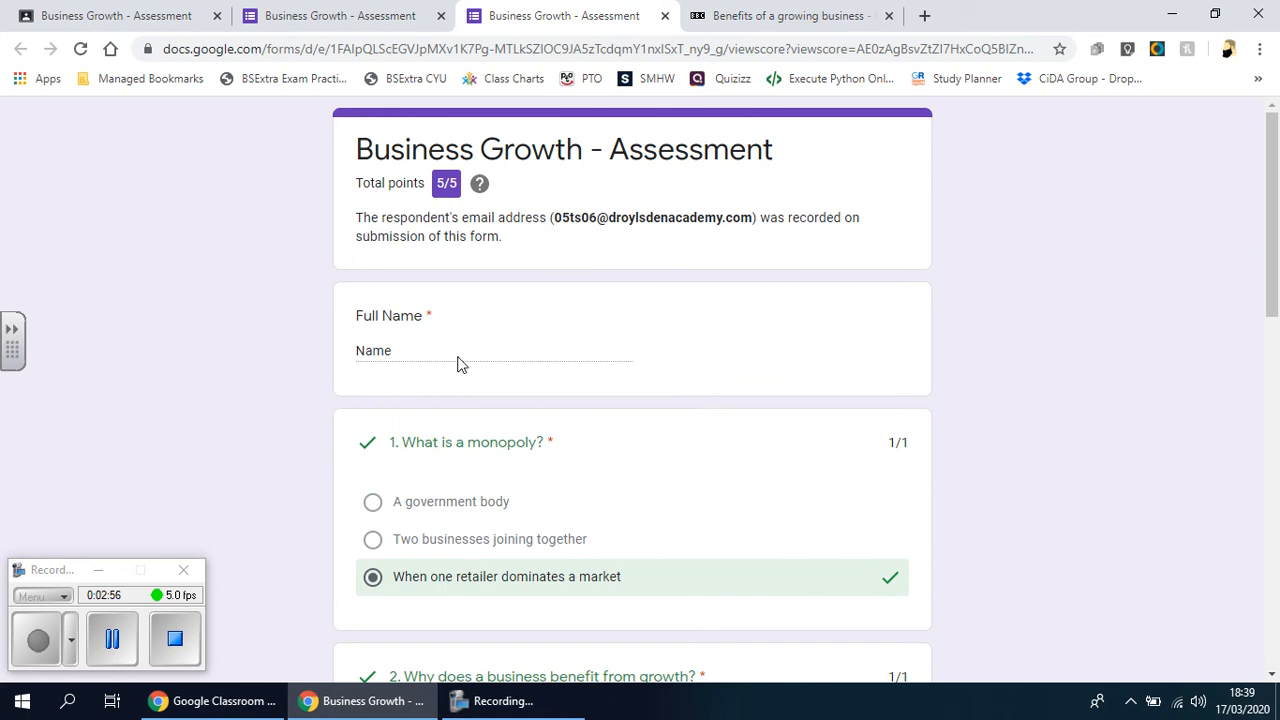
{"action": "scroll", "scroll_direction": "down", "scroll_amount": 3}
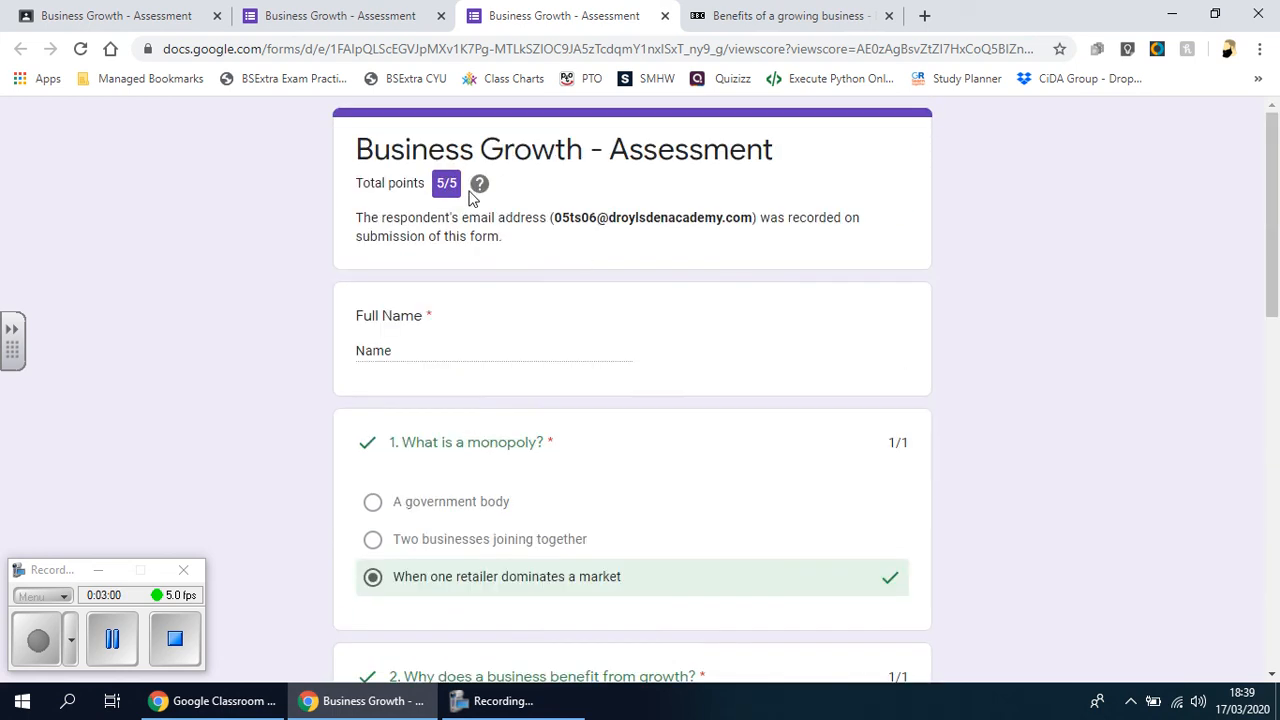
{"action": "mouse_move", "coordinate": [970, 371]}
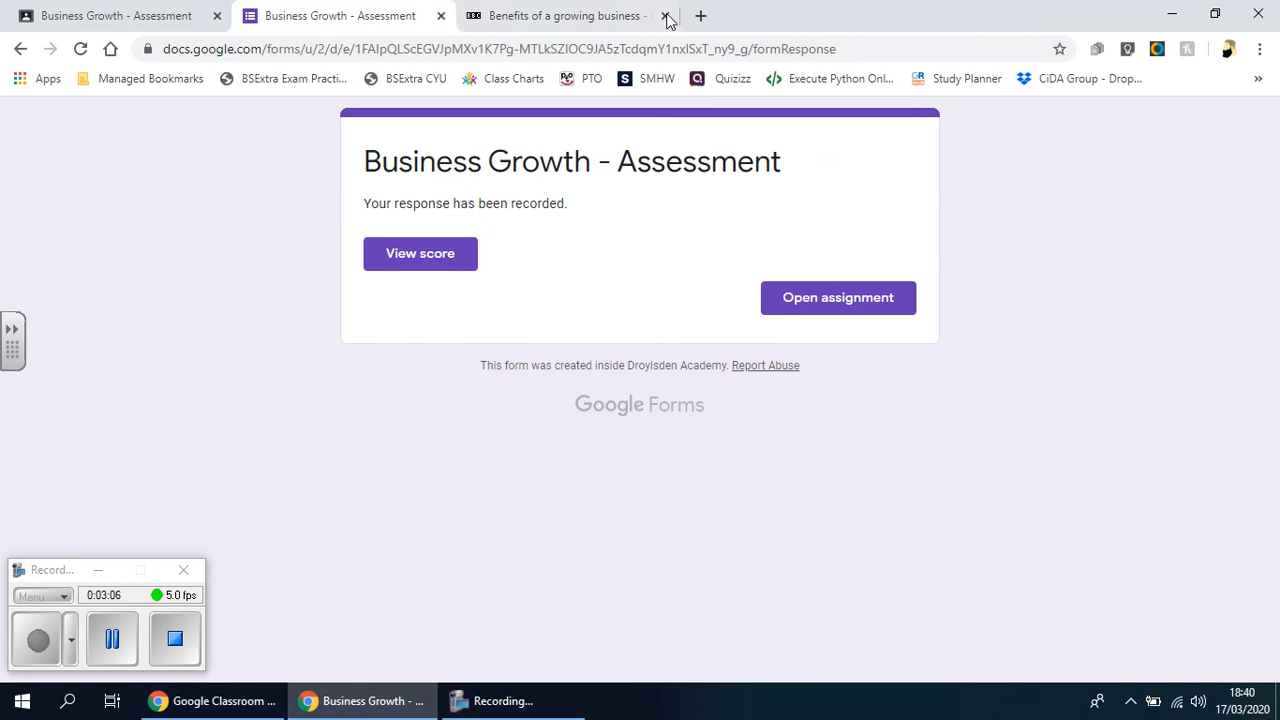
Close the growing-business article tab.
{"action": "left_click", "coordinate": [666, 16]}
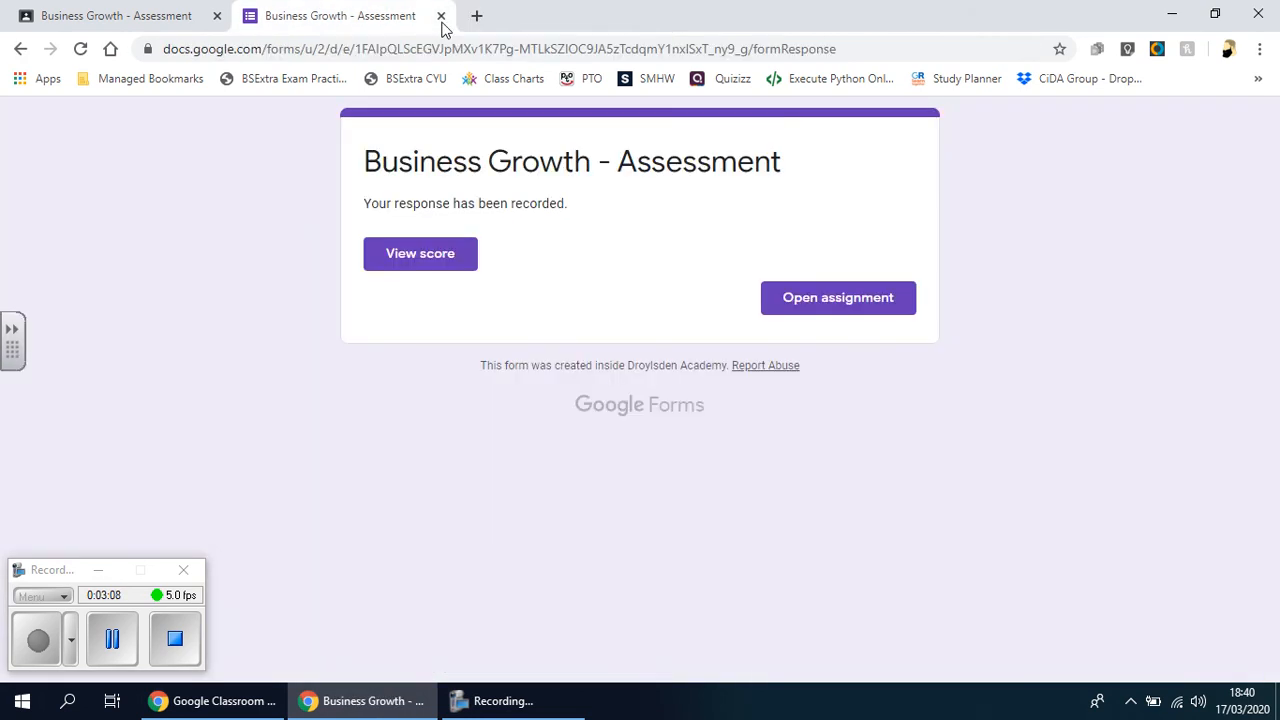